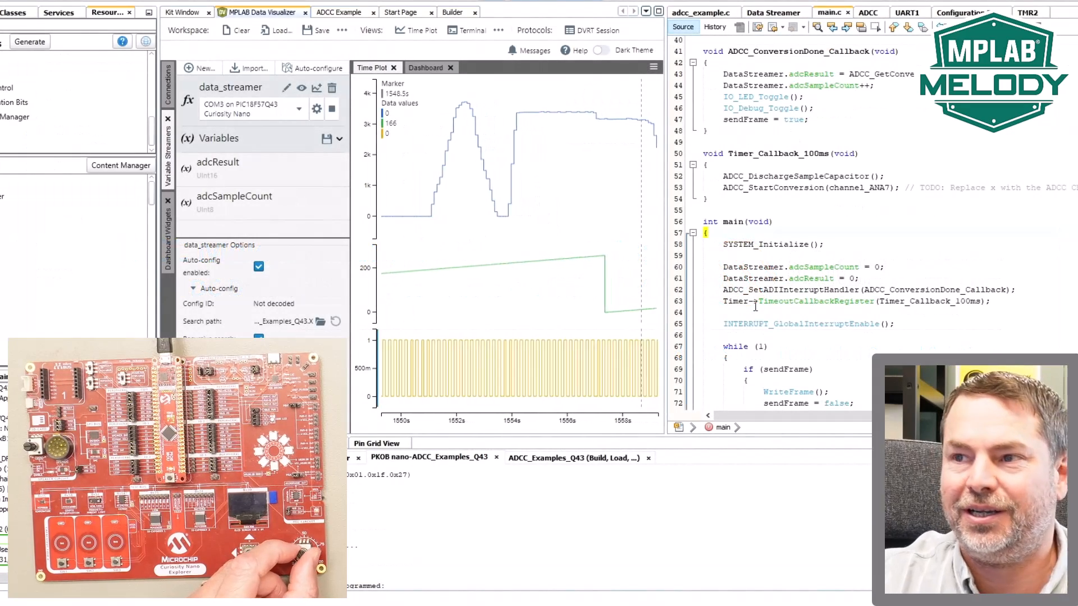
# Check the ADCC Example instructions, then show the Data Streamer settings beside the live ADC plot
pyautogui.click(339, 13)
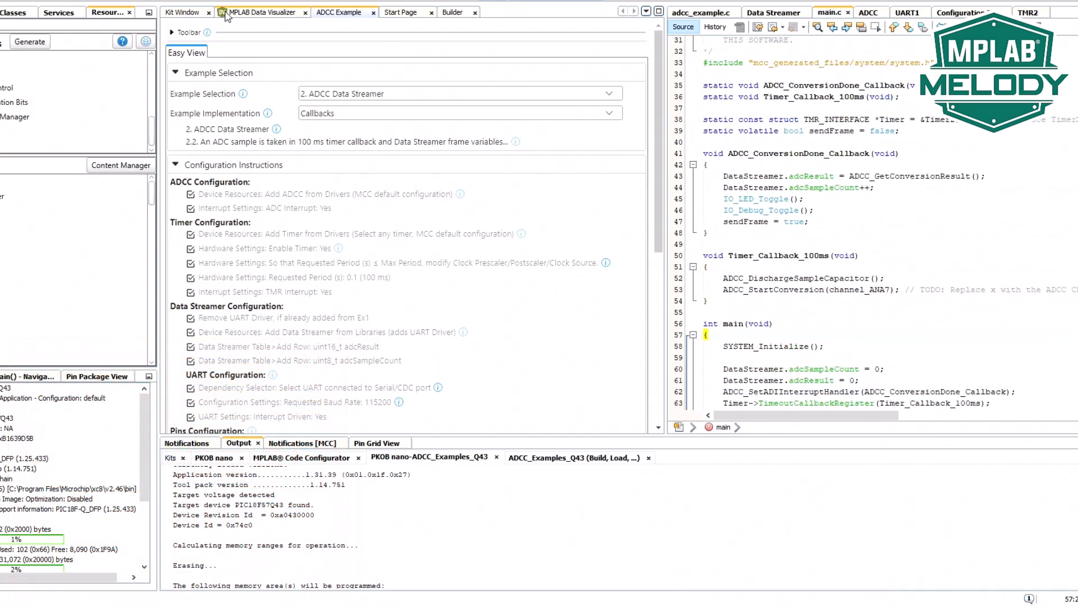
pyautogui.click(262, 12)
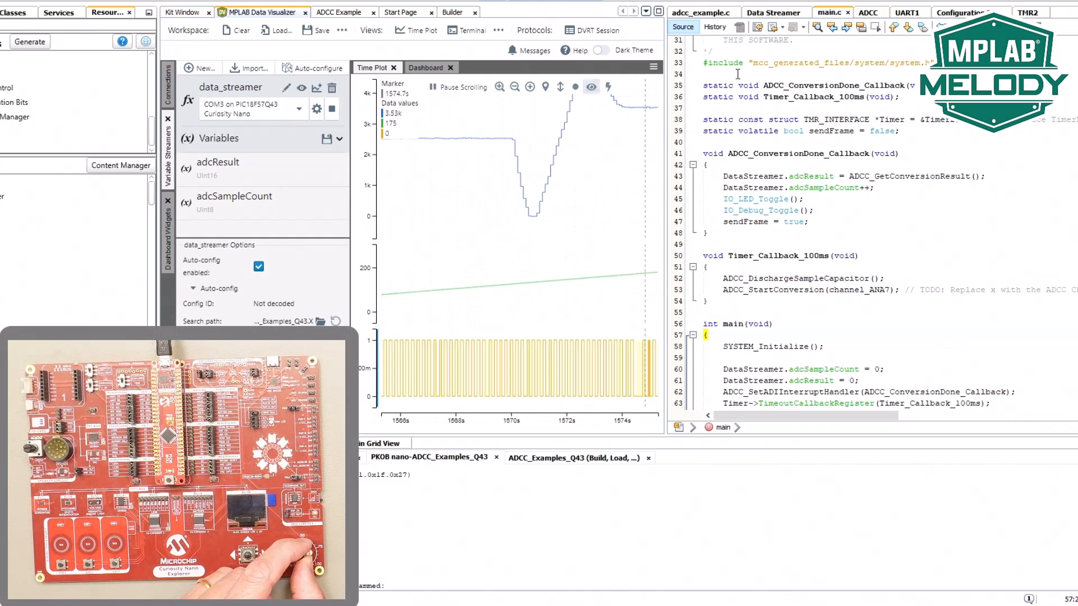
pyautogui.click(774, 12)
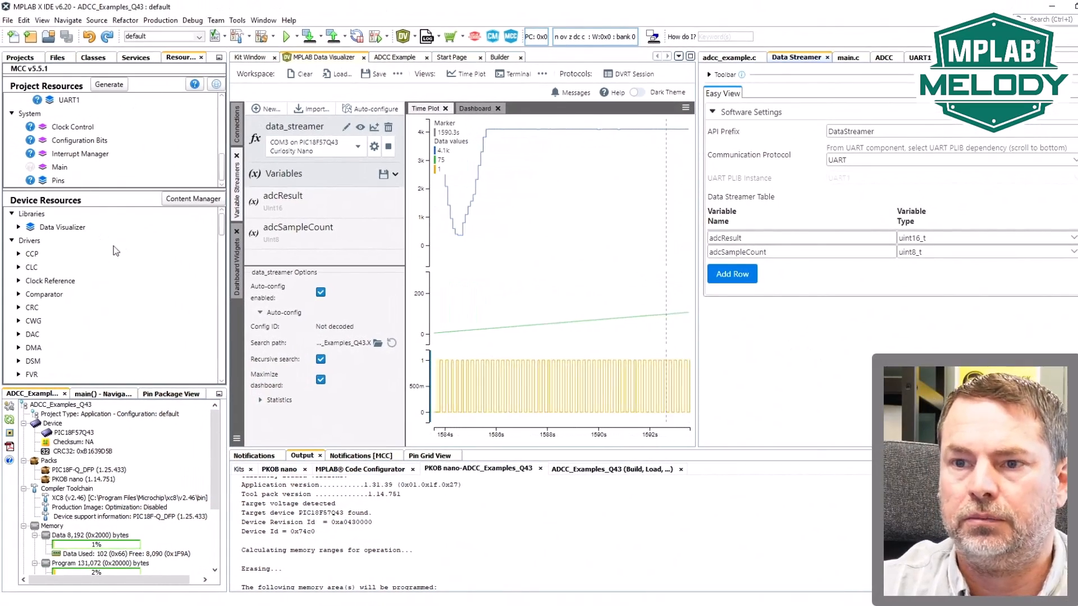
# Add PWM1_16BIT from Device Resources to the project and bring up its 16-bit PWM API reference
pyautogui.scroll(-3)
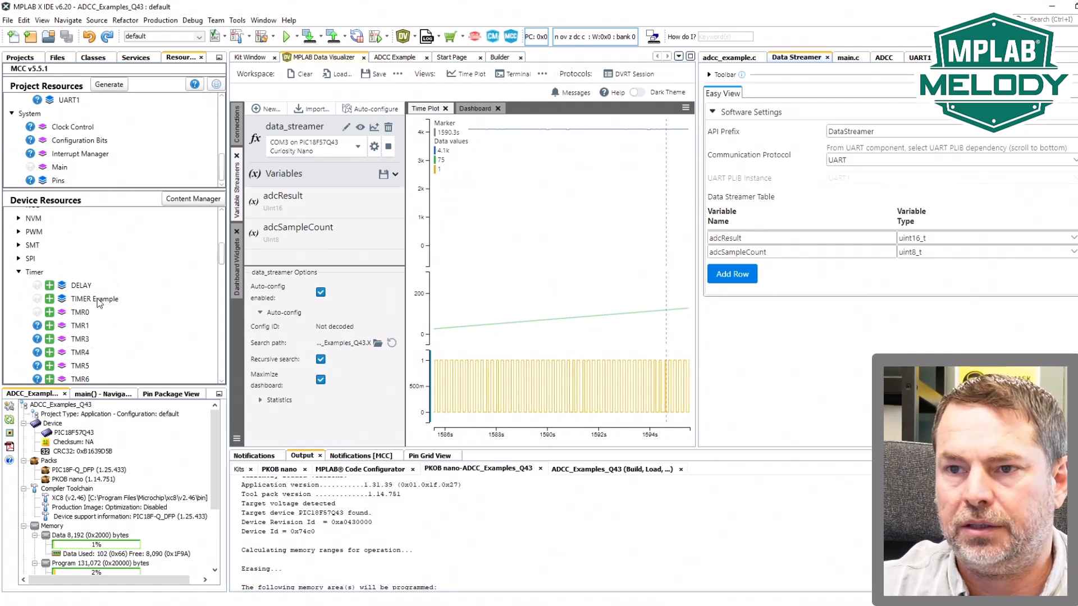
pyautogui.click(19, 272)
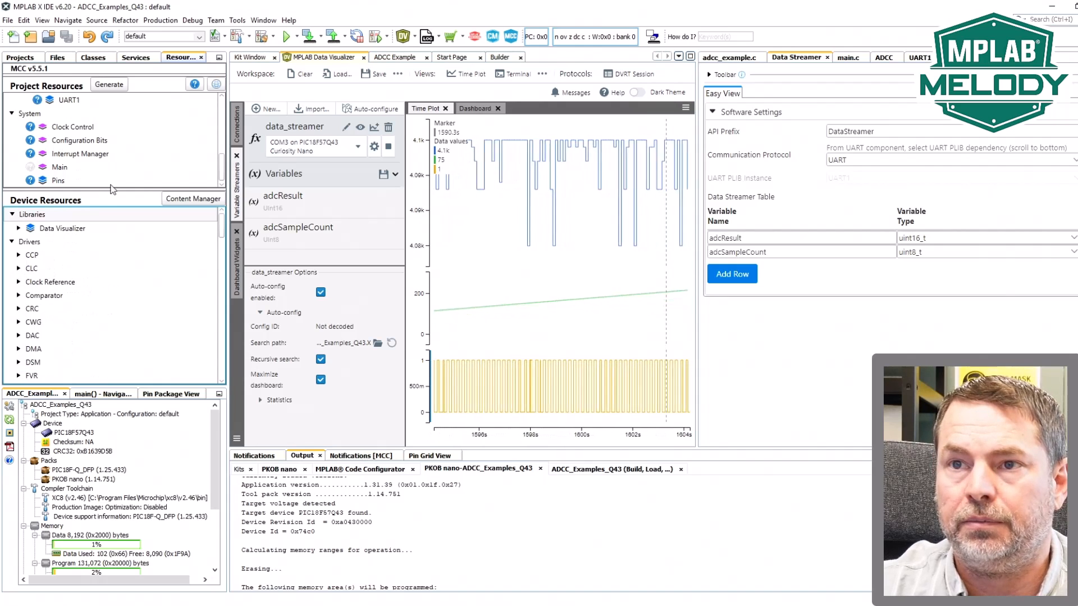
pyautogui.scroll(-3)
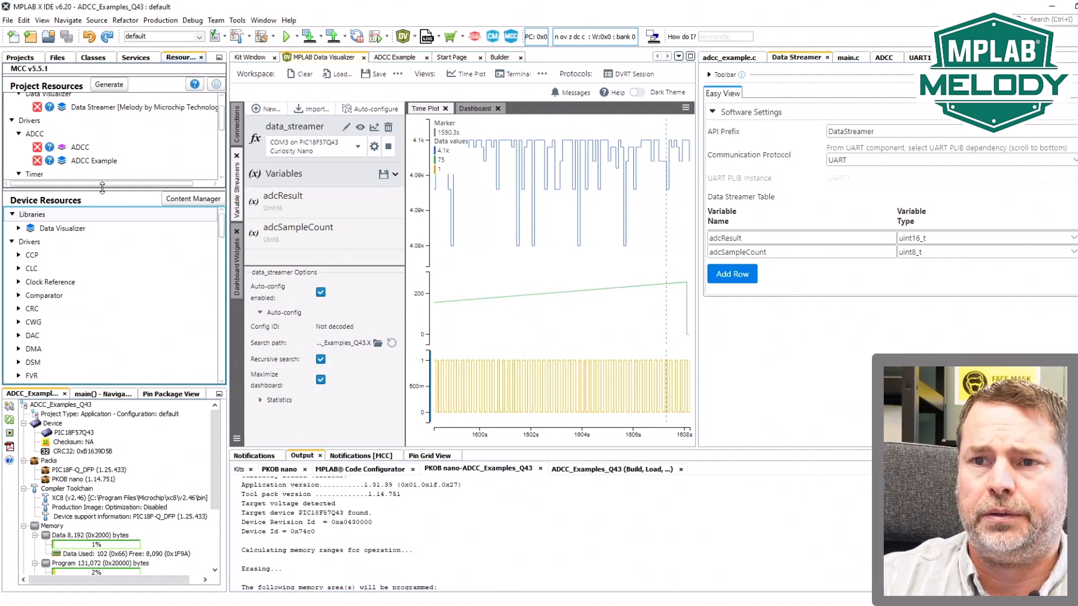
pyautogui.scroll(-3)
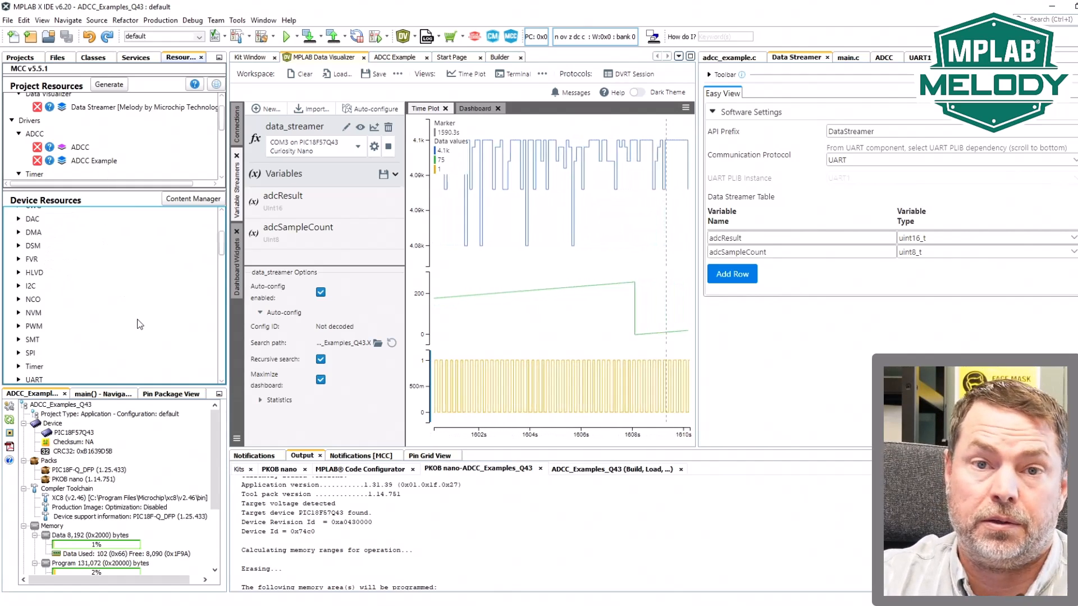
pyautogui.scroll(-3)
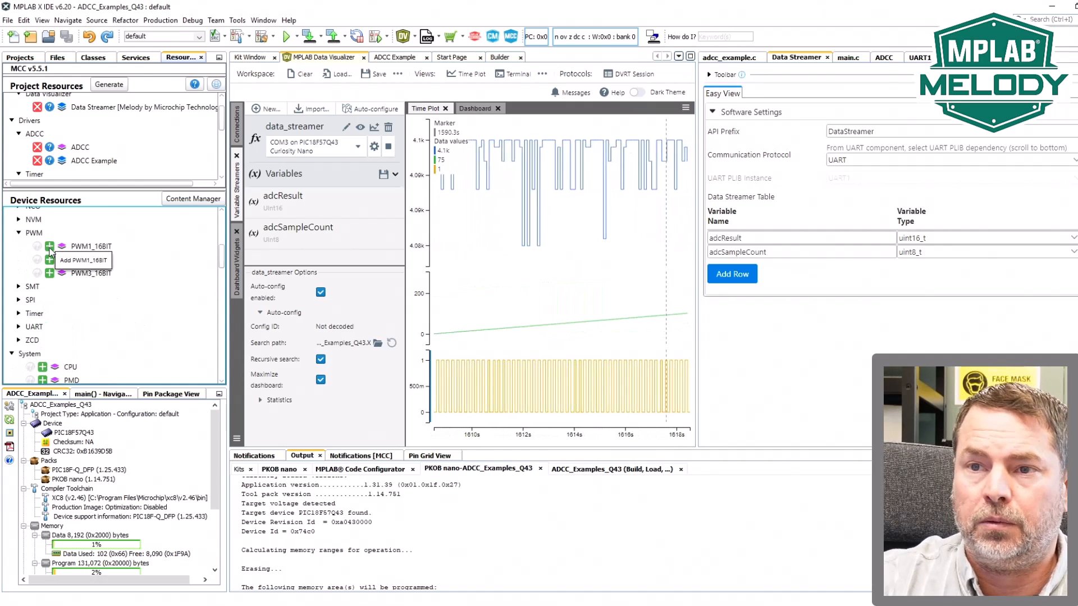
pyautogui.click(48, 245)
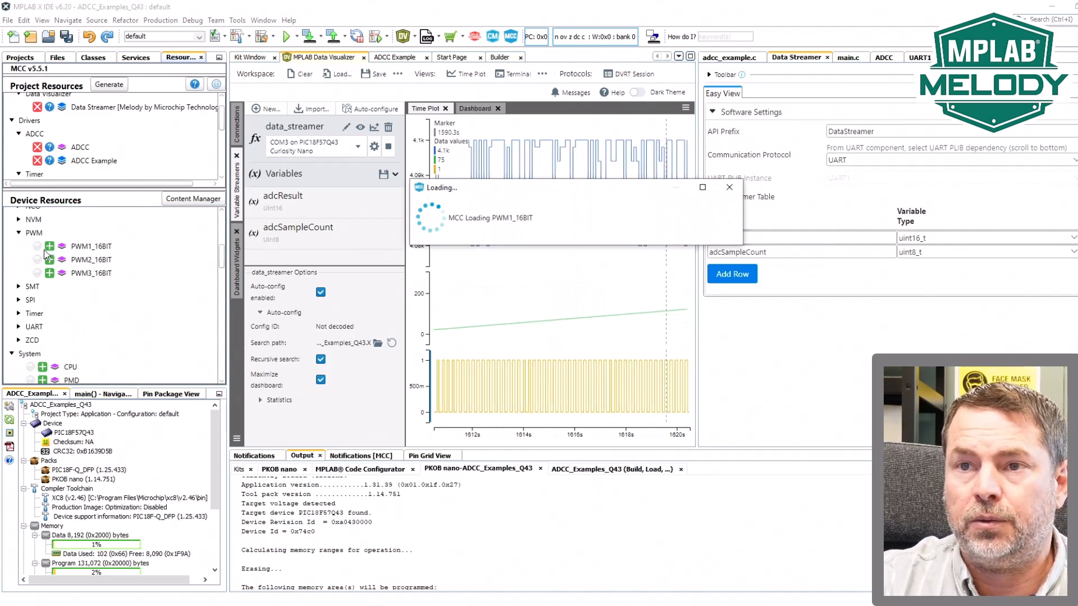
pyautogui.click(502, 57)
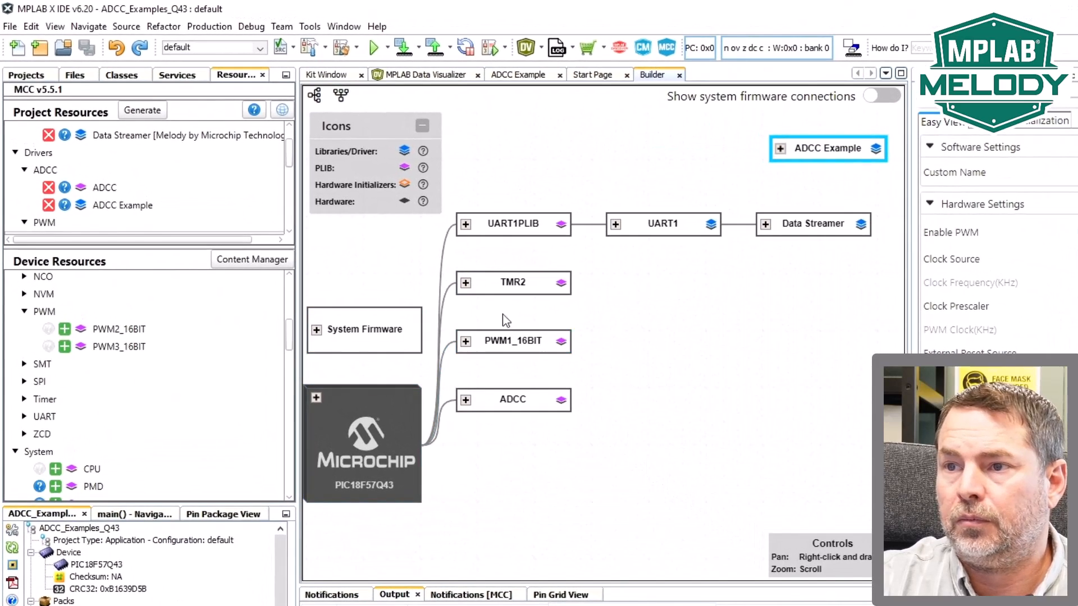
pyautogui.scroll(-3)
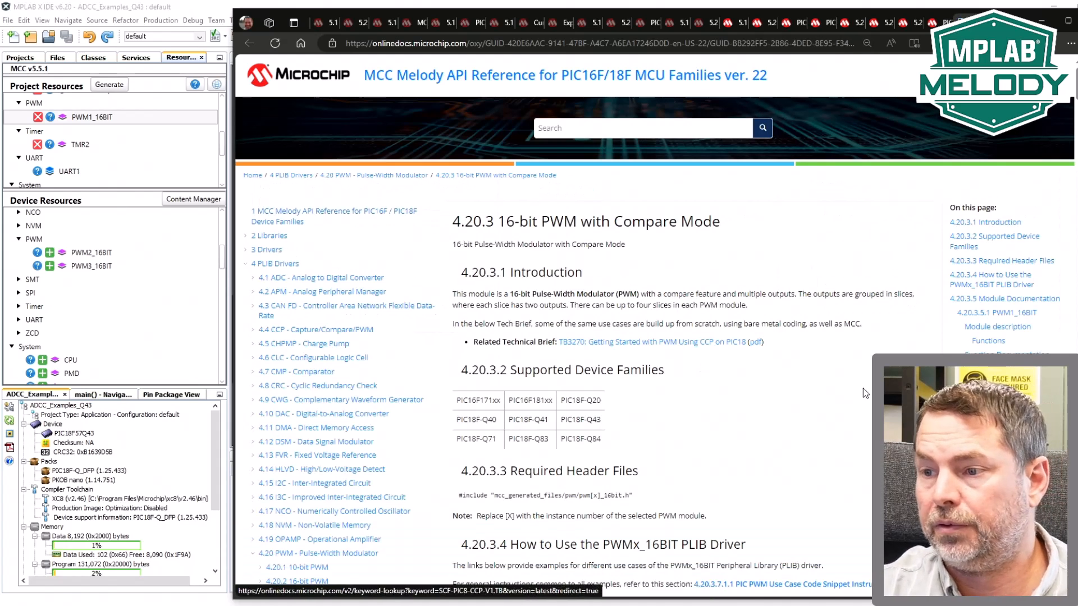
# Scroll the 16-bit PWM with Compare Mode page to section 4.20.3.4 with the PWMx_16BIT use-case examples
pyautogui.scroll(-3)
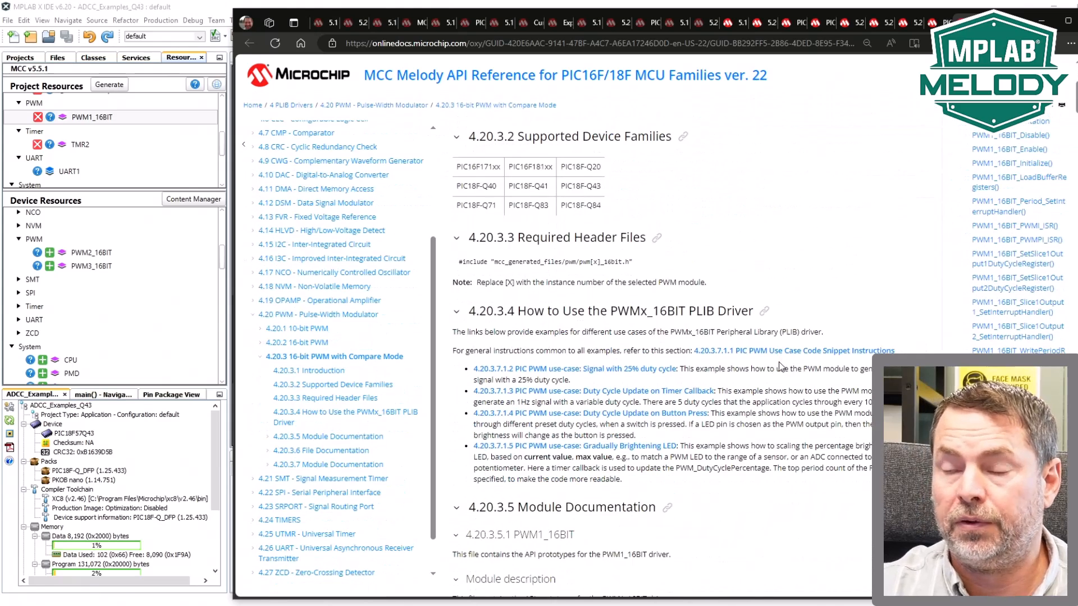
pyautogui.scroll(-3)
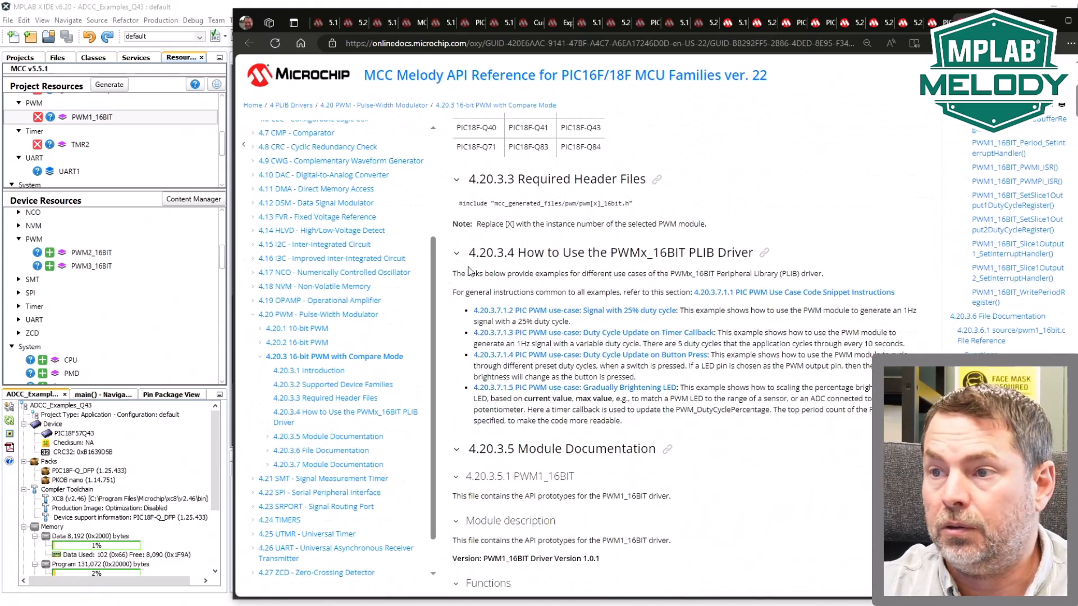
pyautogui.moveTo(811, 327)
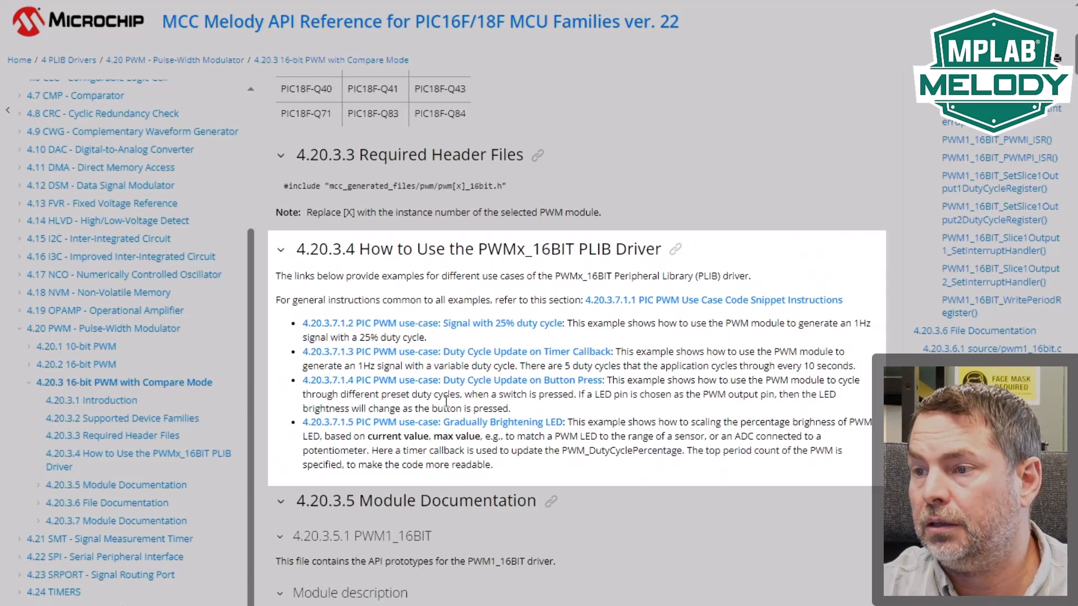
pyautogui.moveTo(589, 392)
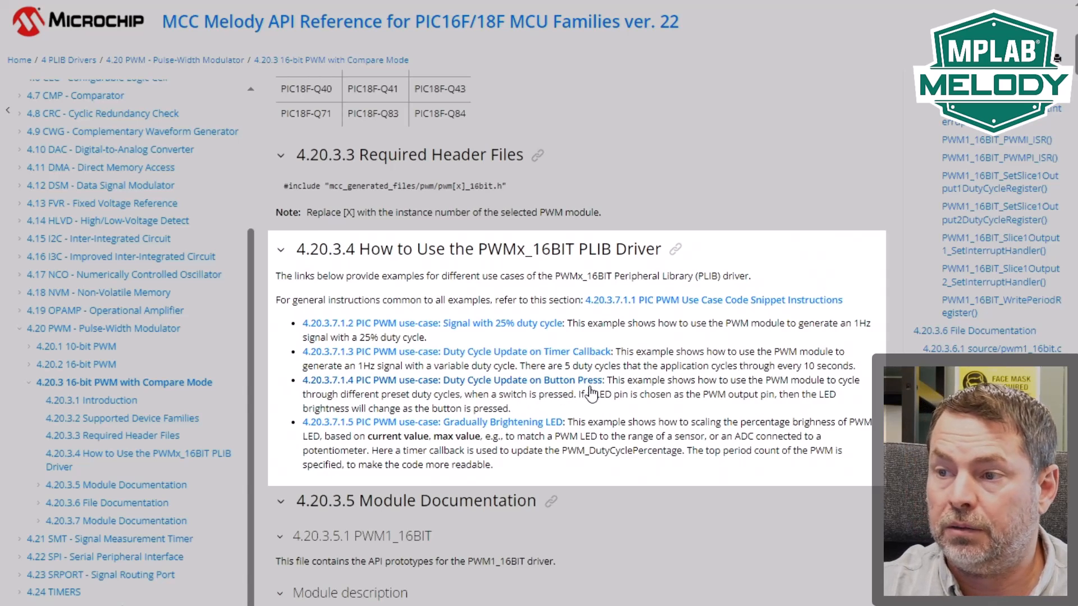
pyautogui.moveTo(563, 434)
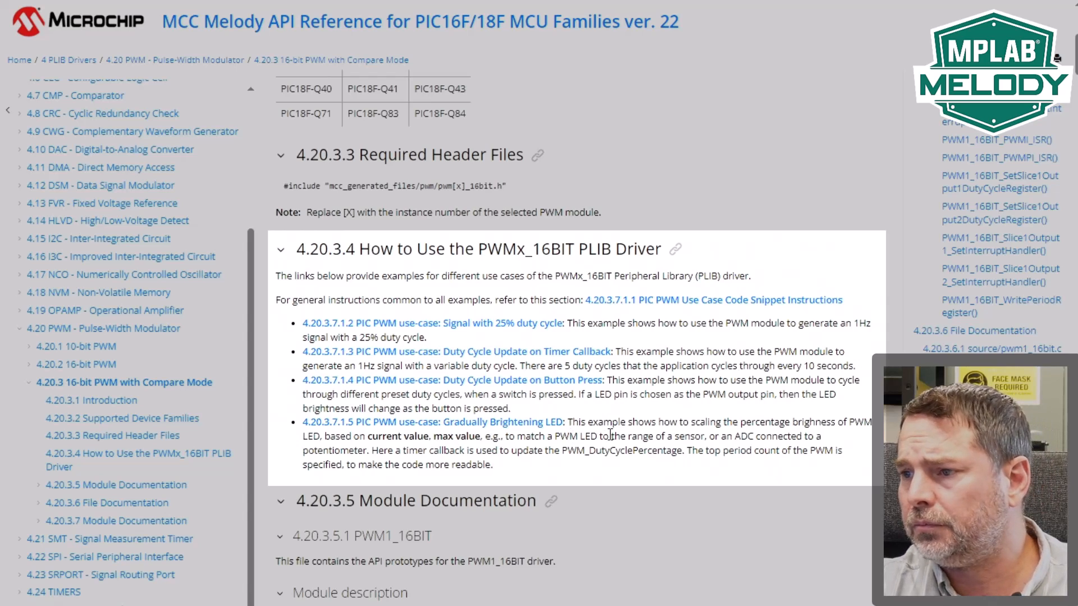
pyautogui.moveTo(801, 428)
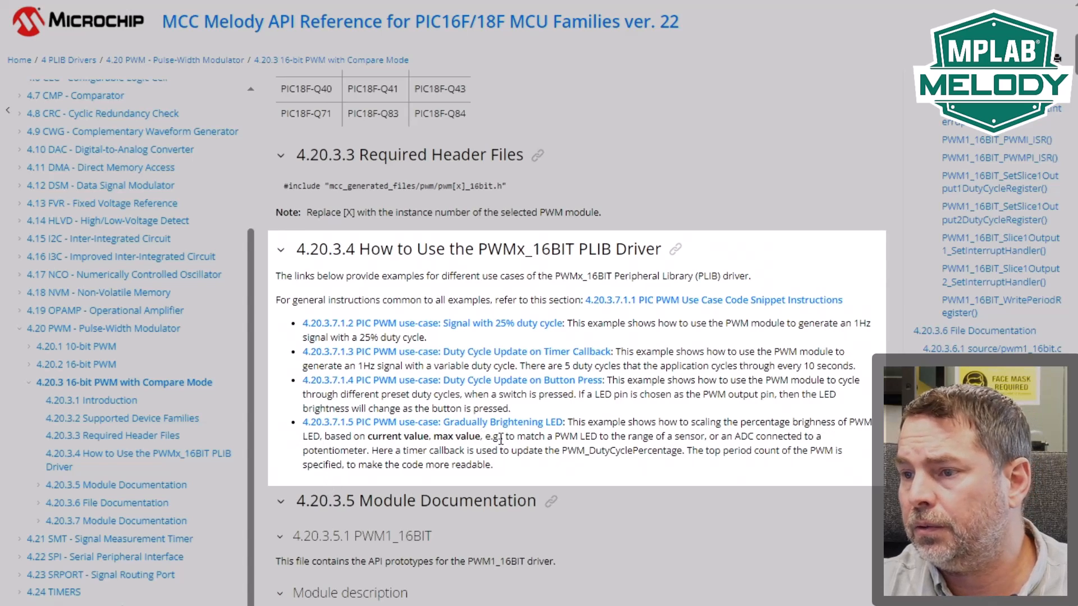
pyautogui.moveTo(680, 437)
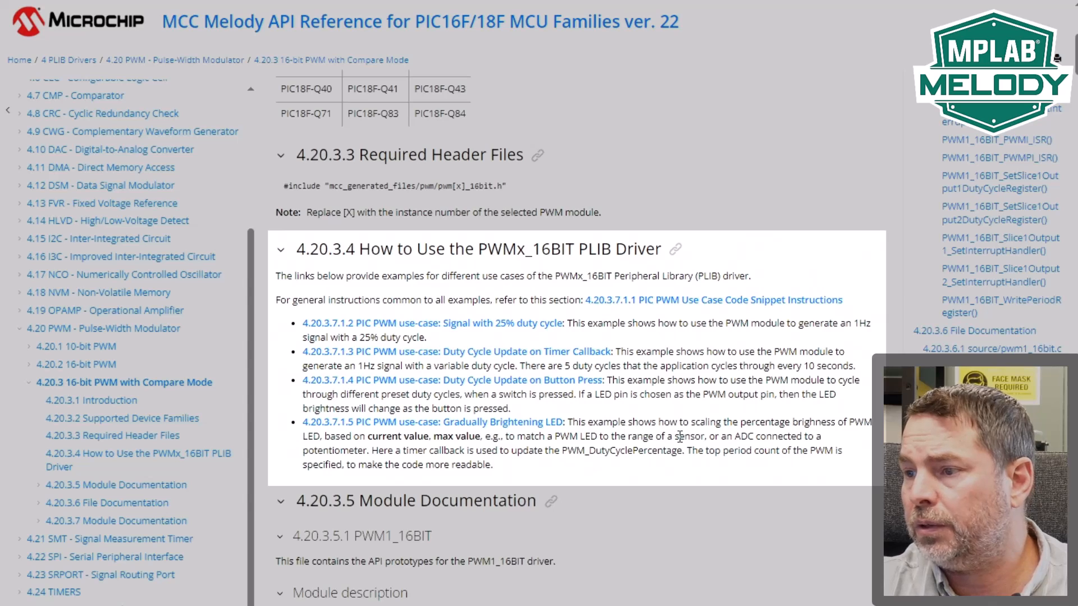
pyautogui.moveTo(350, 442)
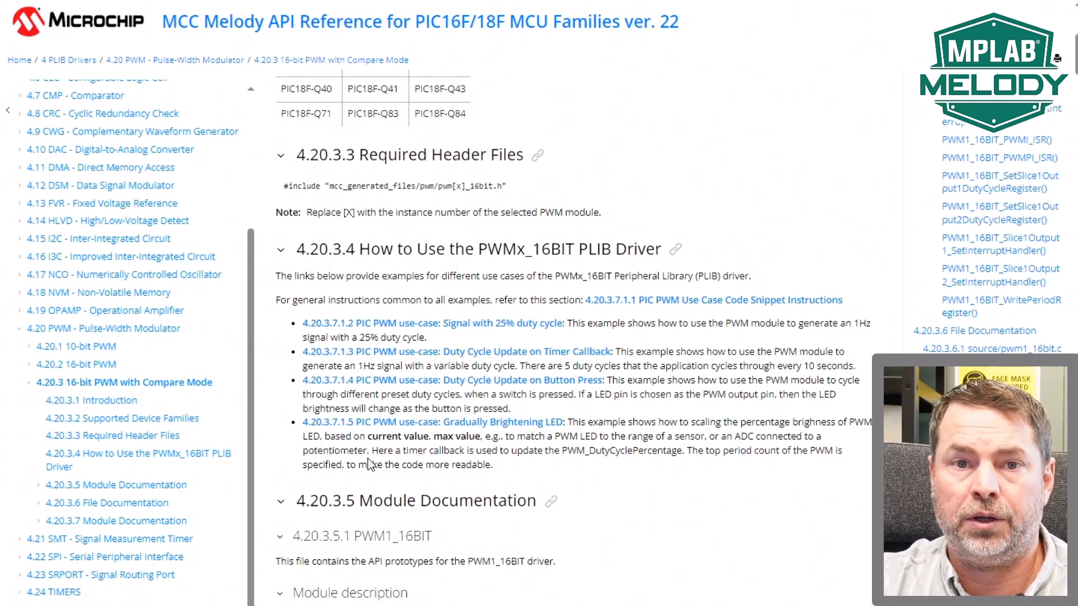
pyautogui.moveTo(385, 462)
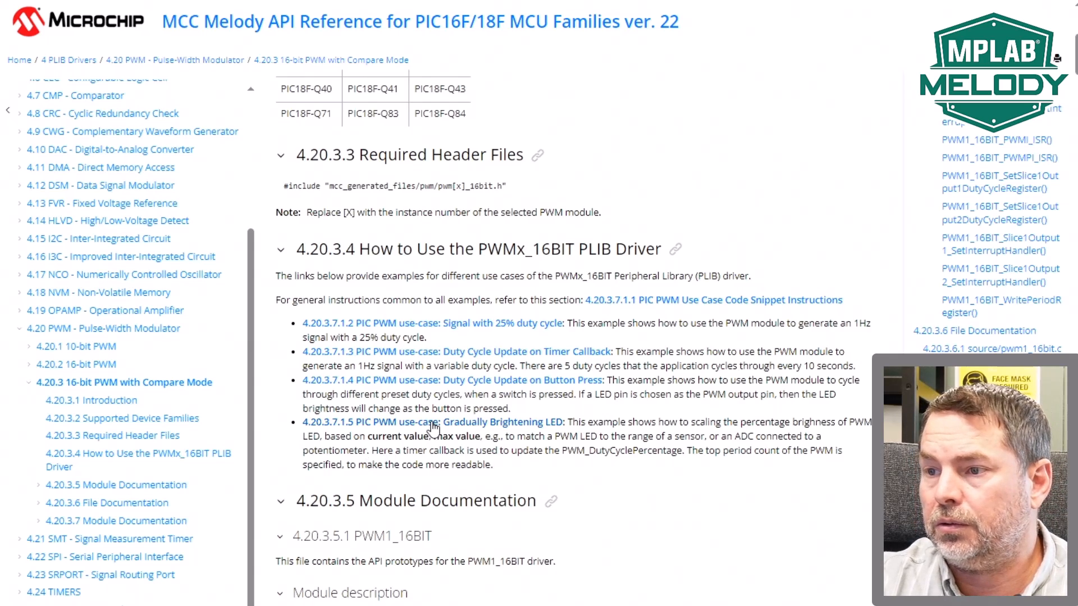
# Move through the PWMx_16BIT and TimerX configuration steps down to the example code block
pyautogui.scroll(-3)
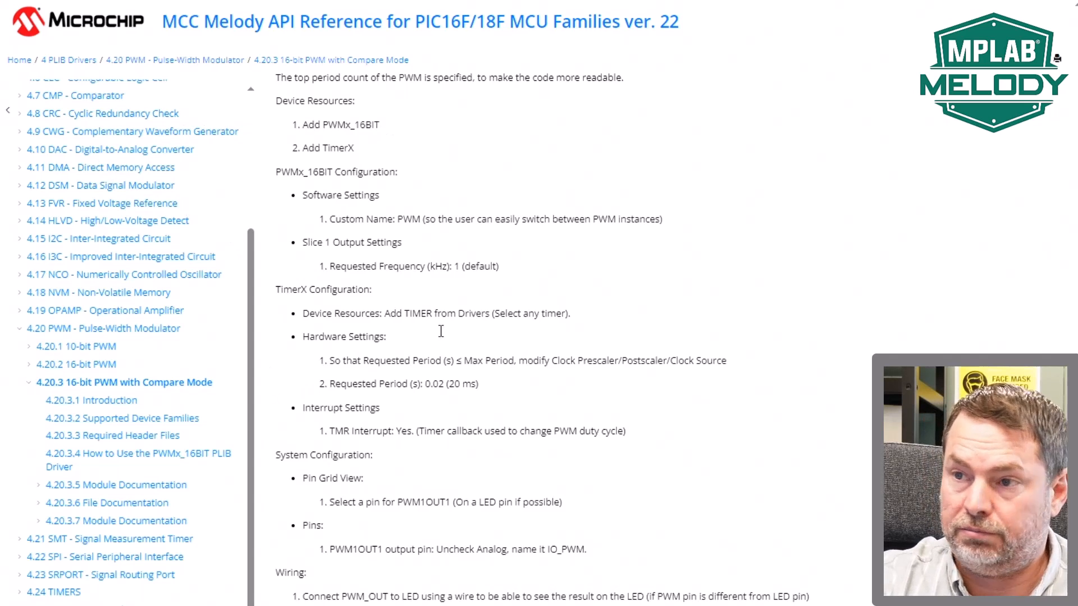
pyautogui.moveTo(418, 213)
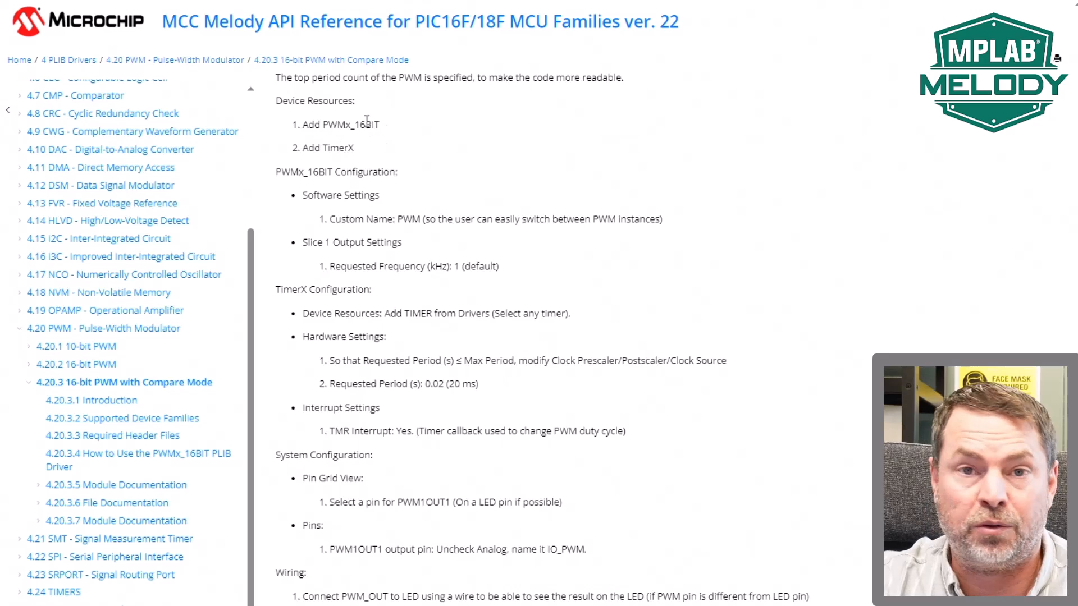
pyautogui.moveTo(359, 165)
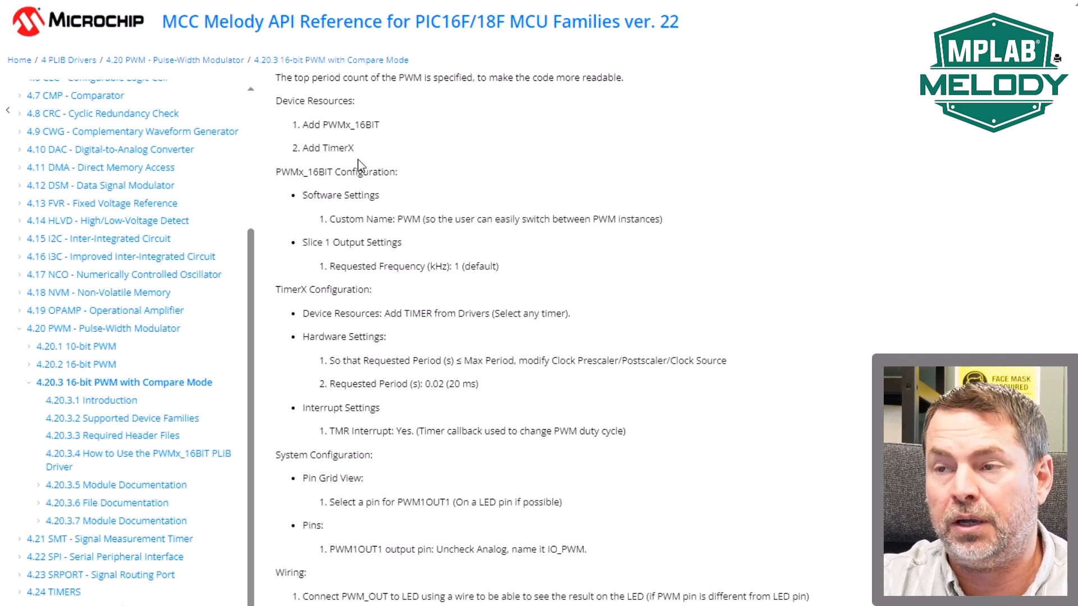
pyautogui.moveTo(311, 149)
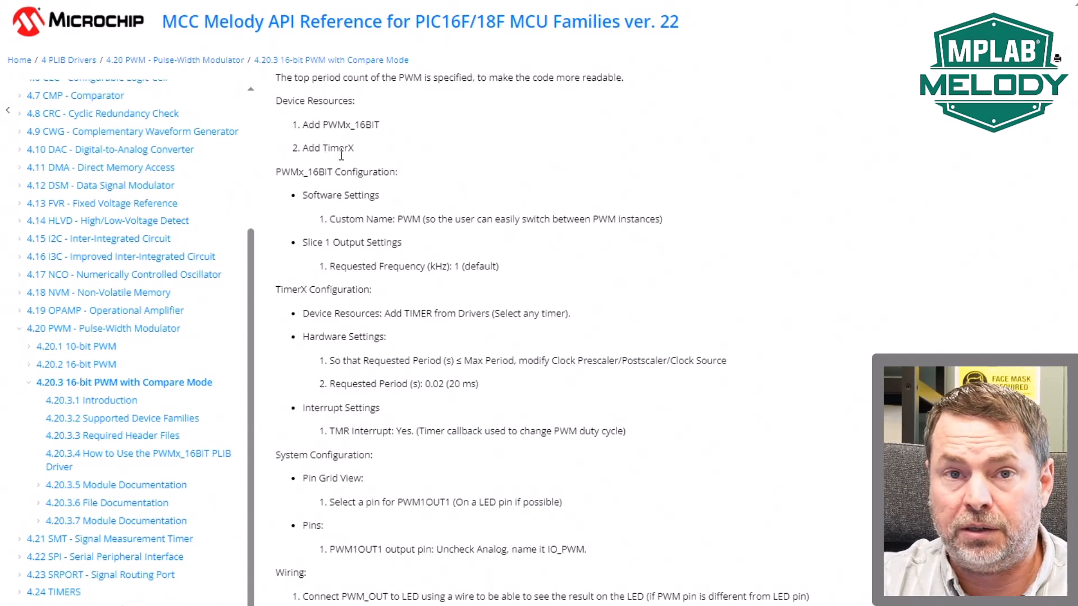
pyautogui.moveTo(326, 215)
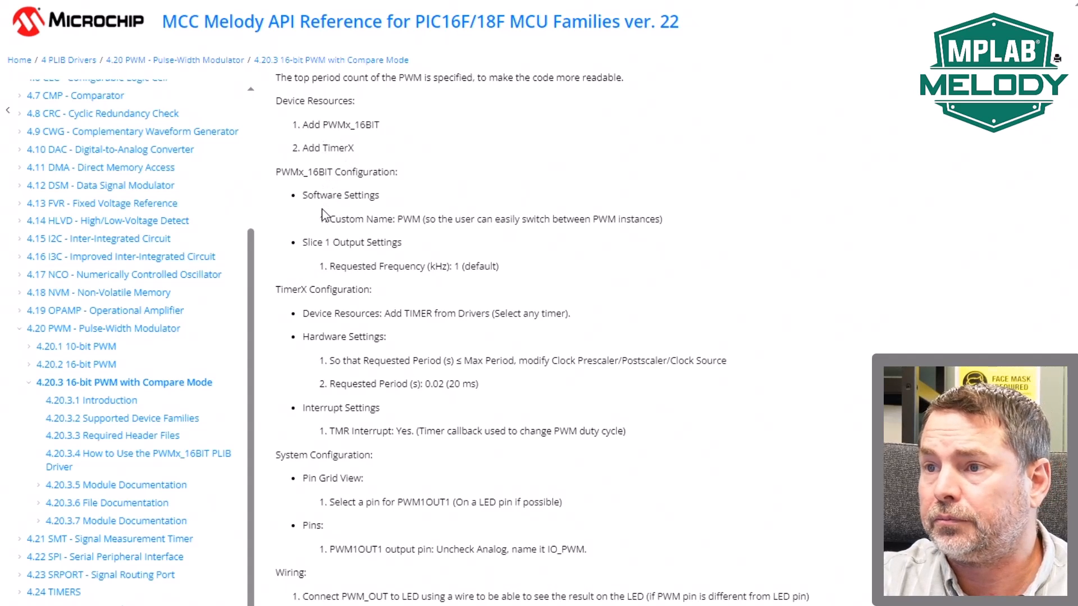
pyautogui.moveTo(360, 271)
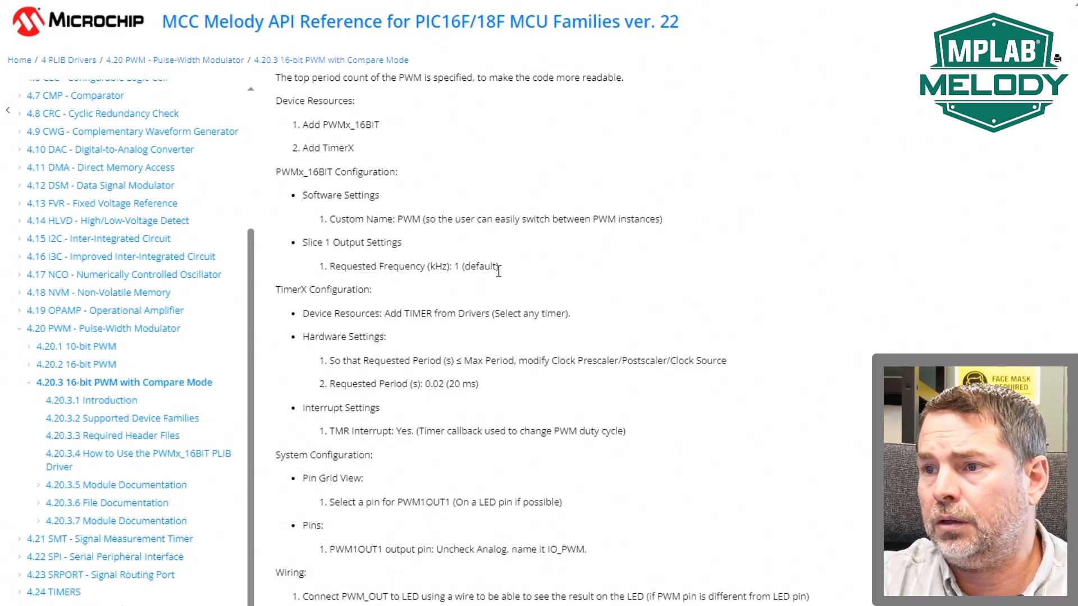
pyautogui.moveTo(335, 313)
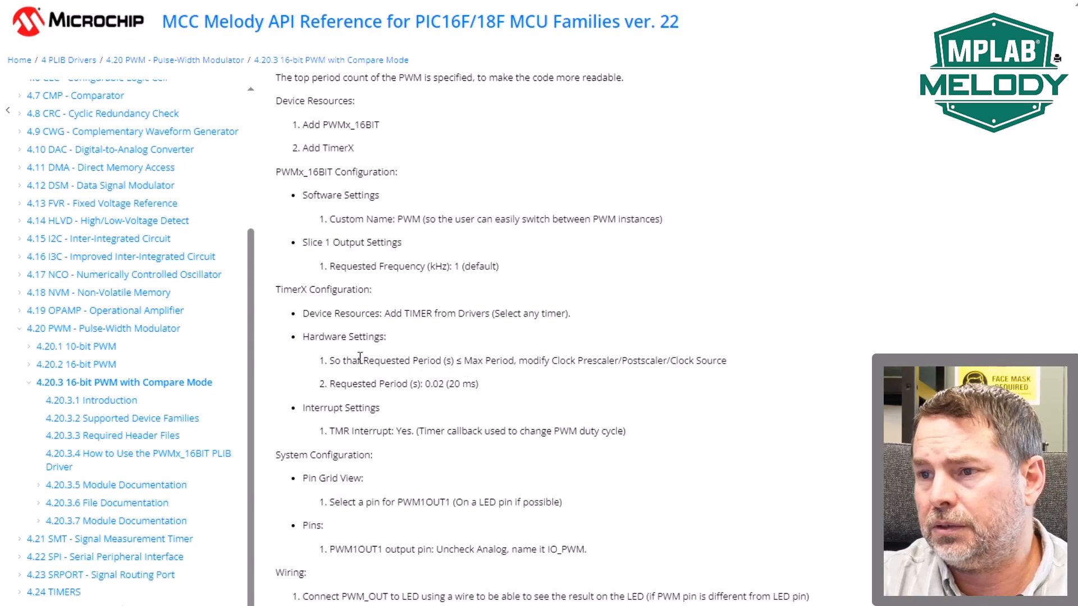
pyautogui.moveTo(430, 437)
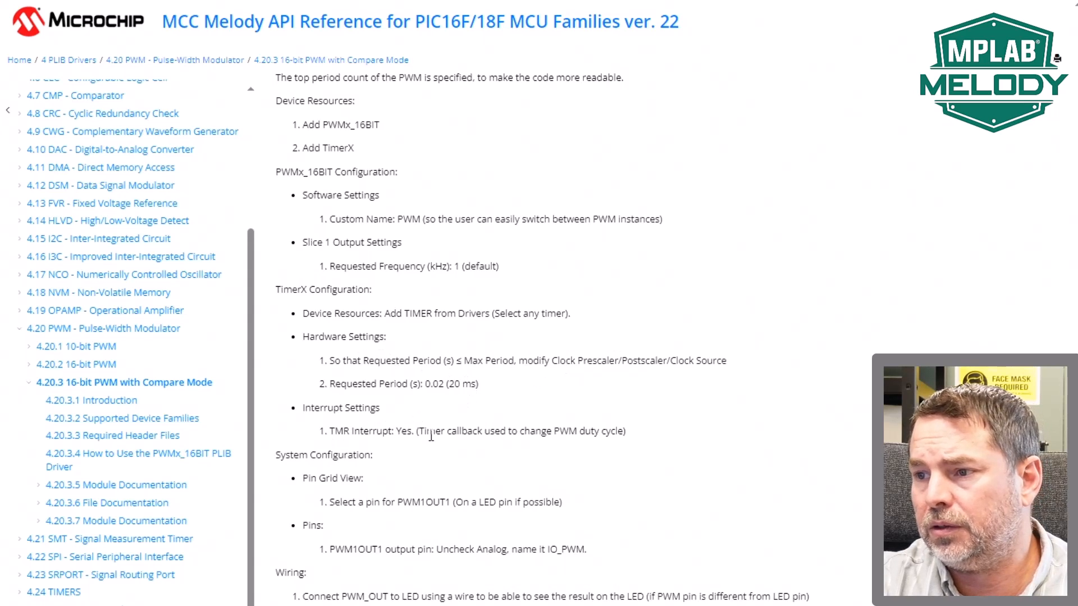
pyautogui.moveTo(534, 448)
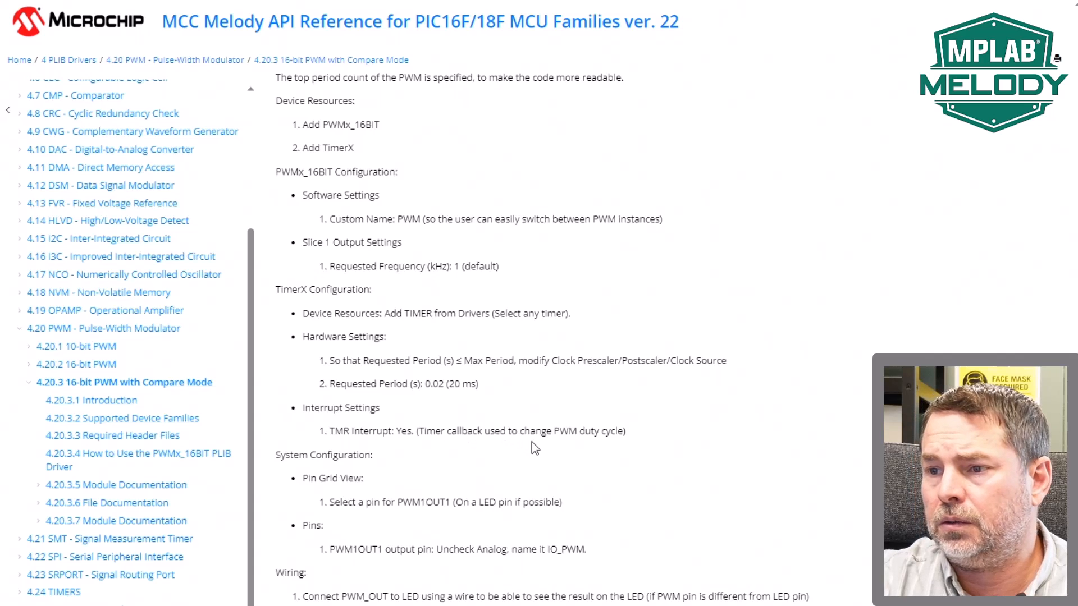
pyautogui.moveTo(467, 497)
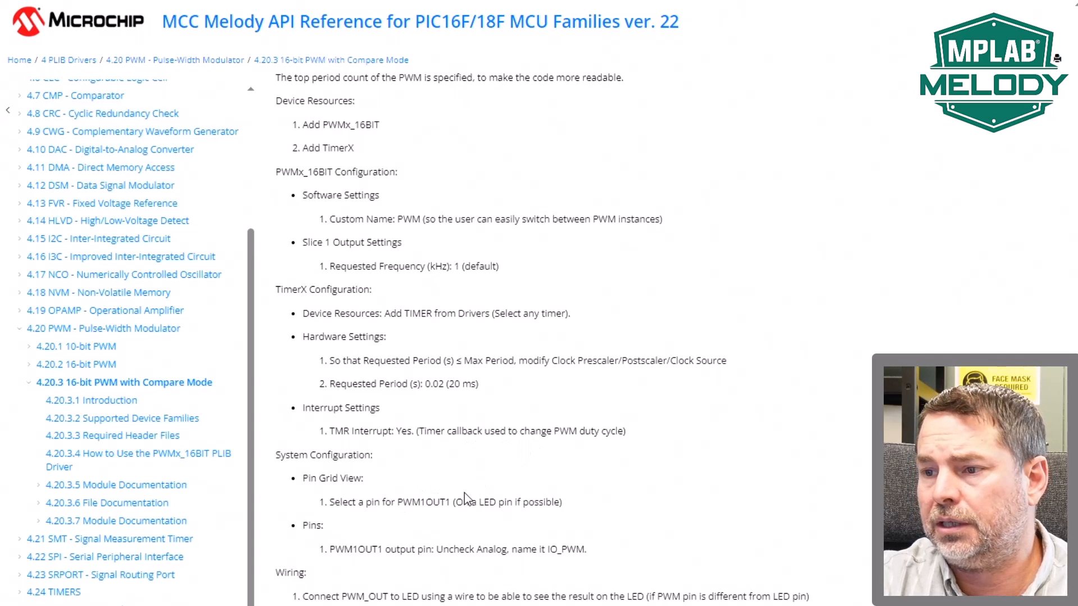
pyautogui.scroll(-3)
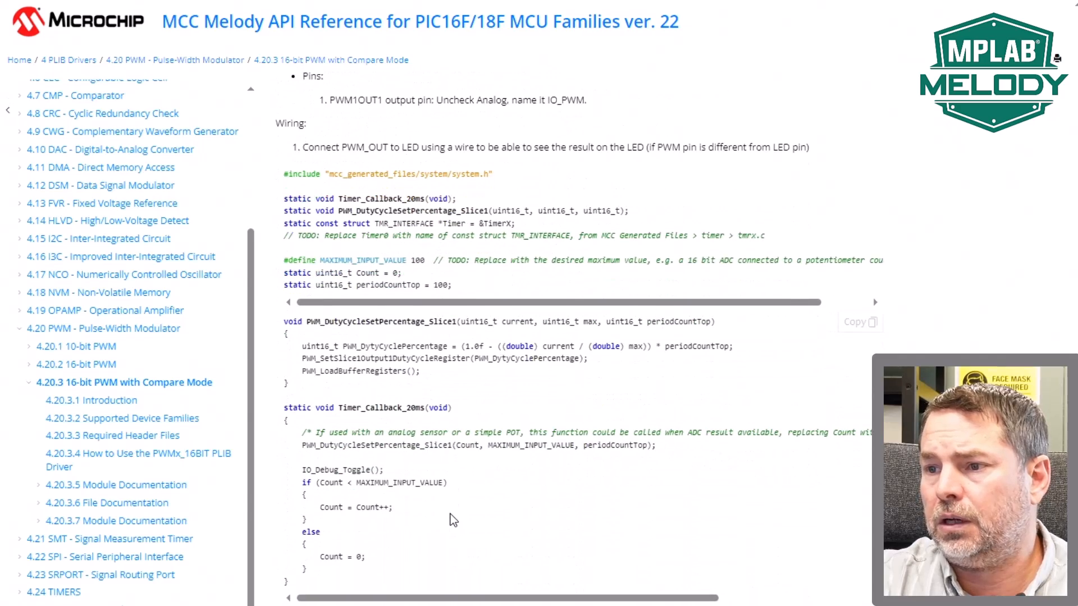
pyautogui.scroll(3)
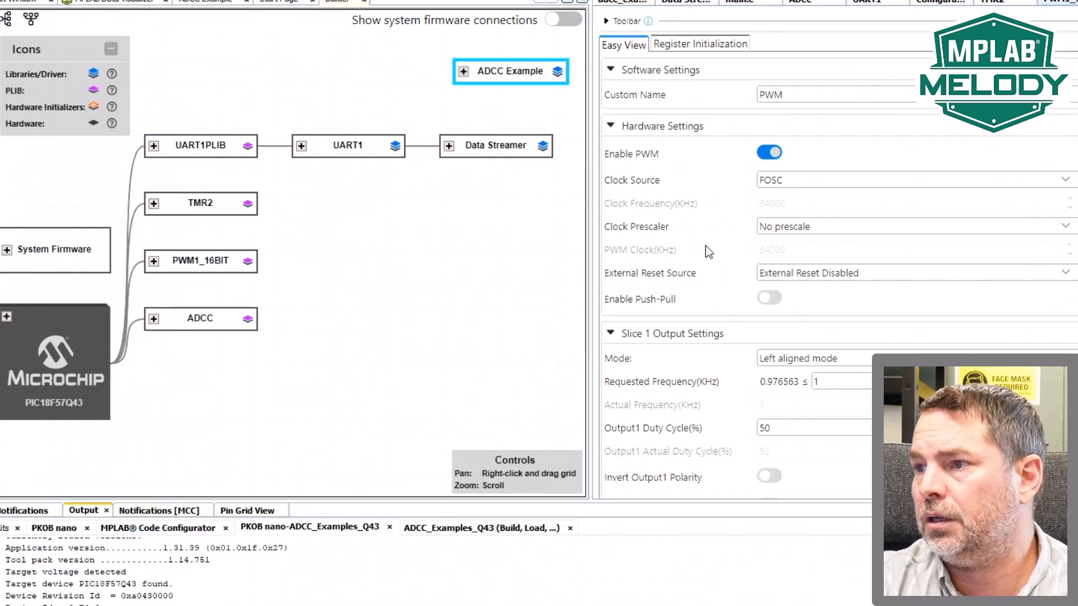
pyautogui.moveTo(791, 385)
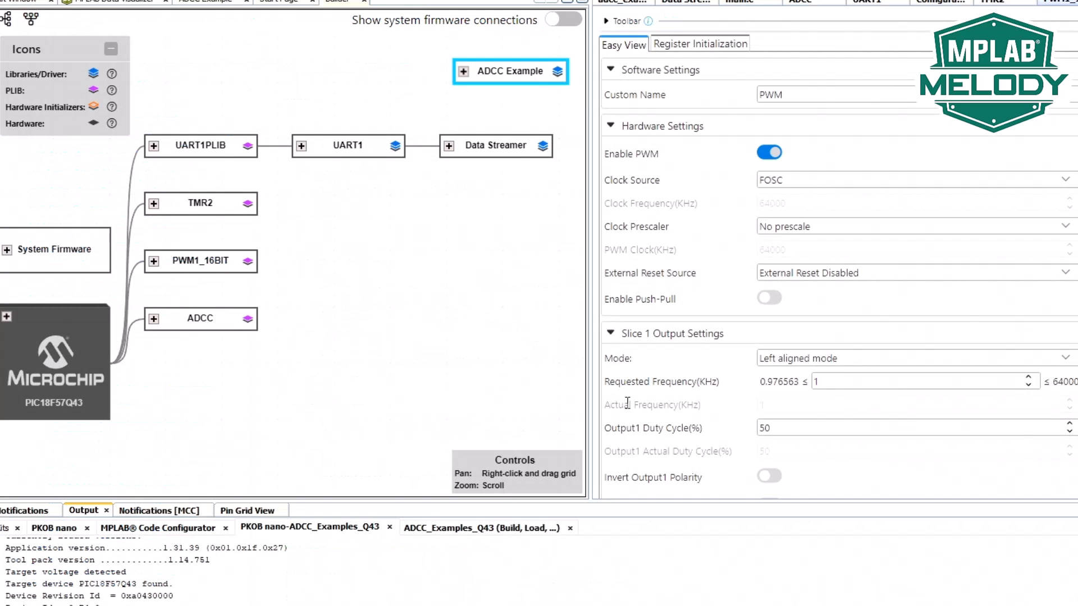
pyautogui.scroll(-3)
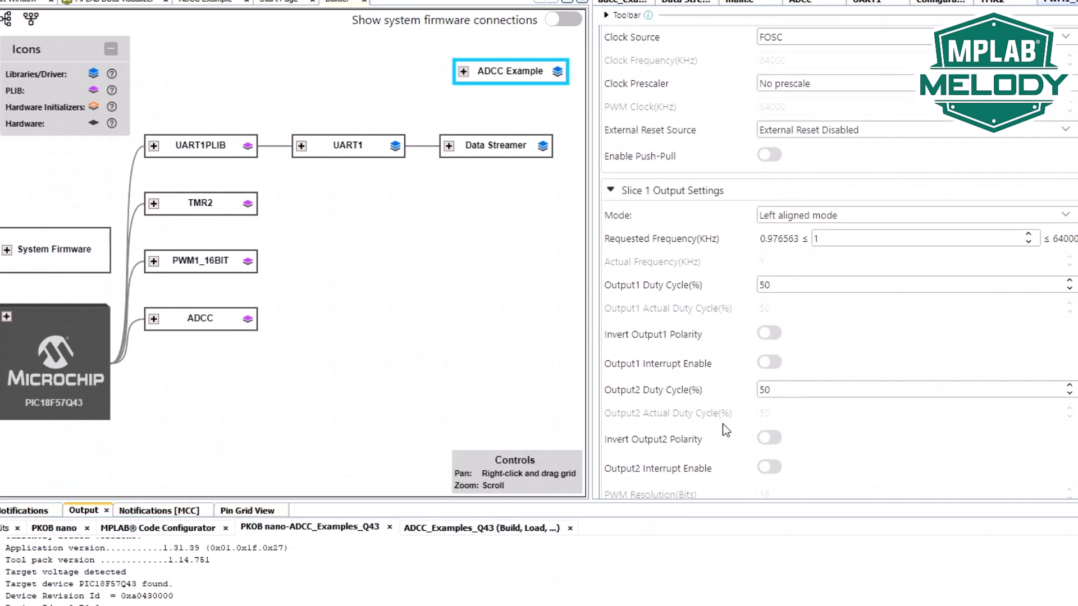
# Set TMR2 to a 0.02 s time period with a 1:4 prescaler
pyautogui.click(990, 3)
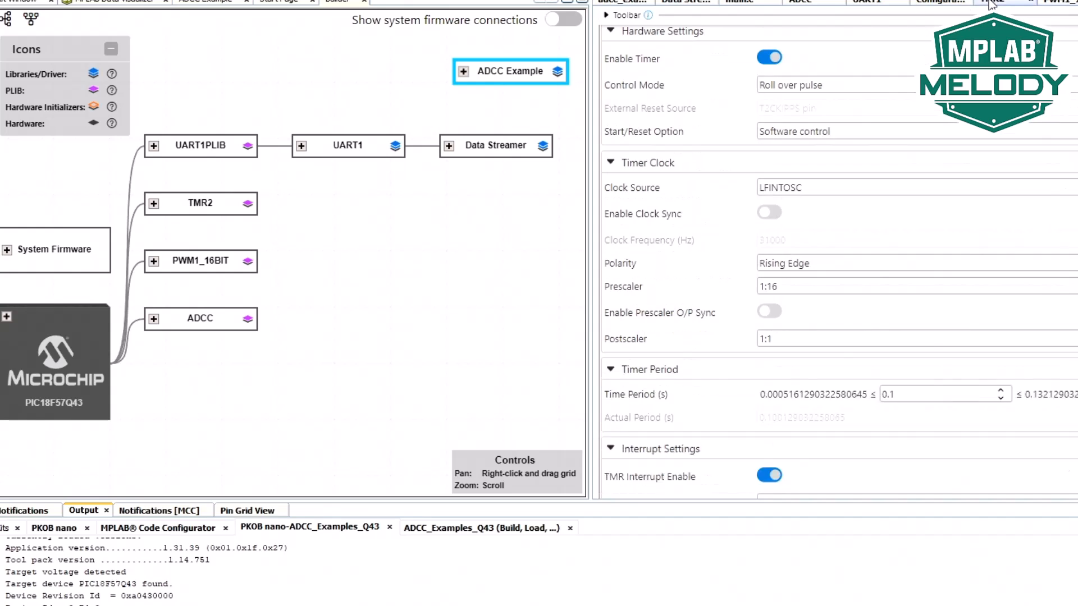
pyautogui.scroll(-3)
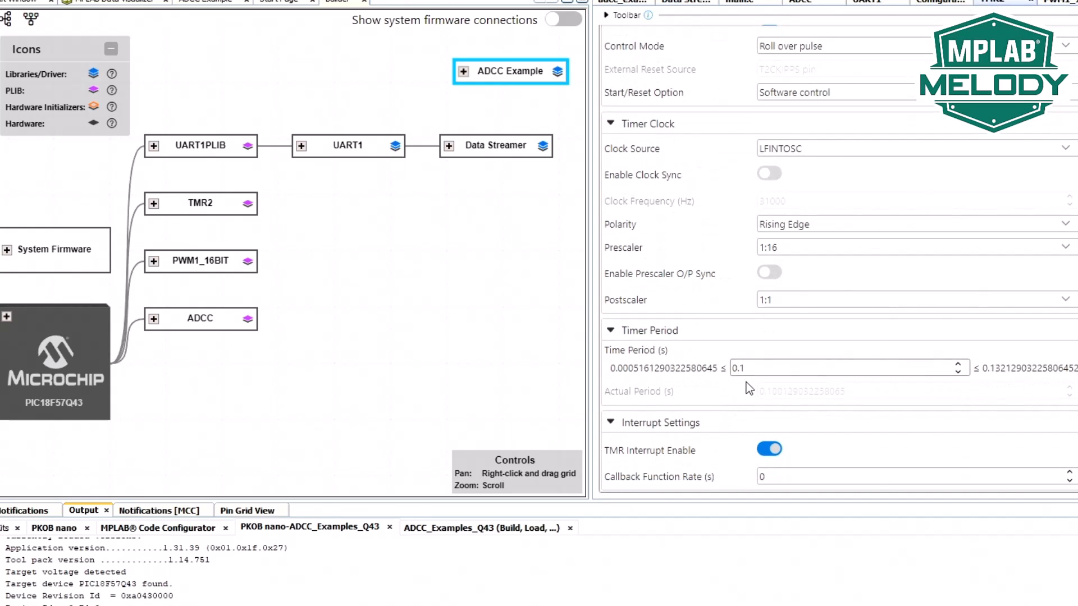
pyautogui.click(825, 368)
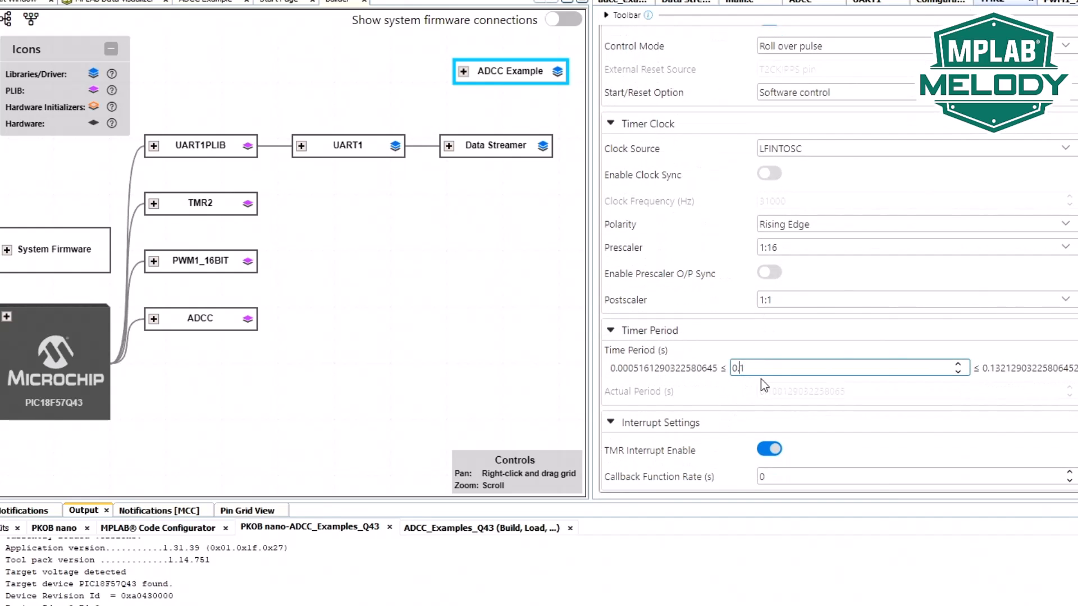
pyautogui.write('0.02')
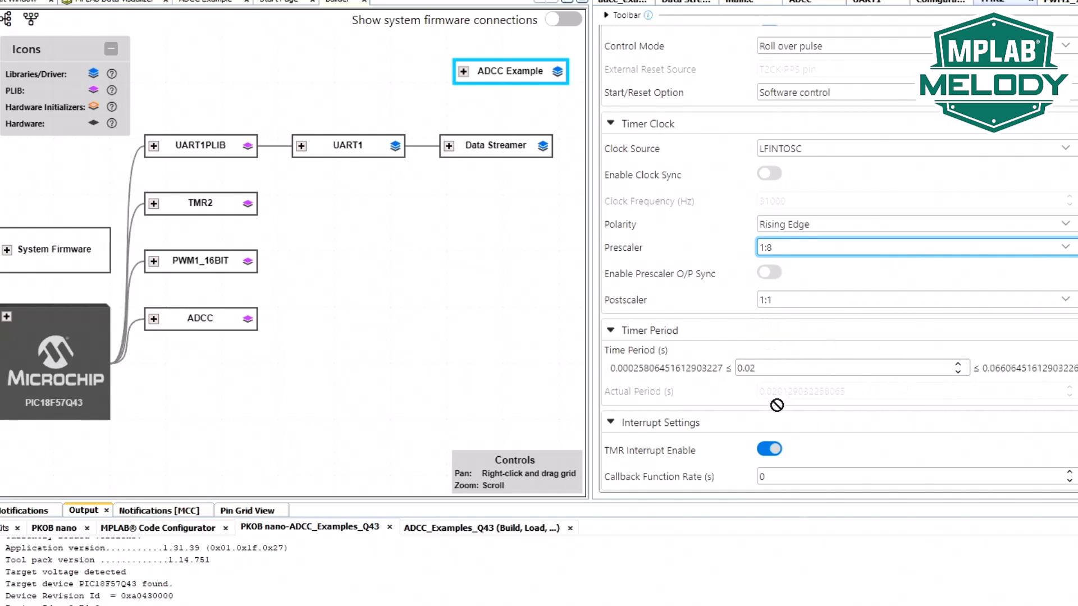
pyautogui.click(914, 247)
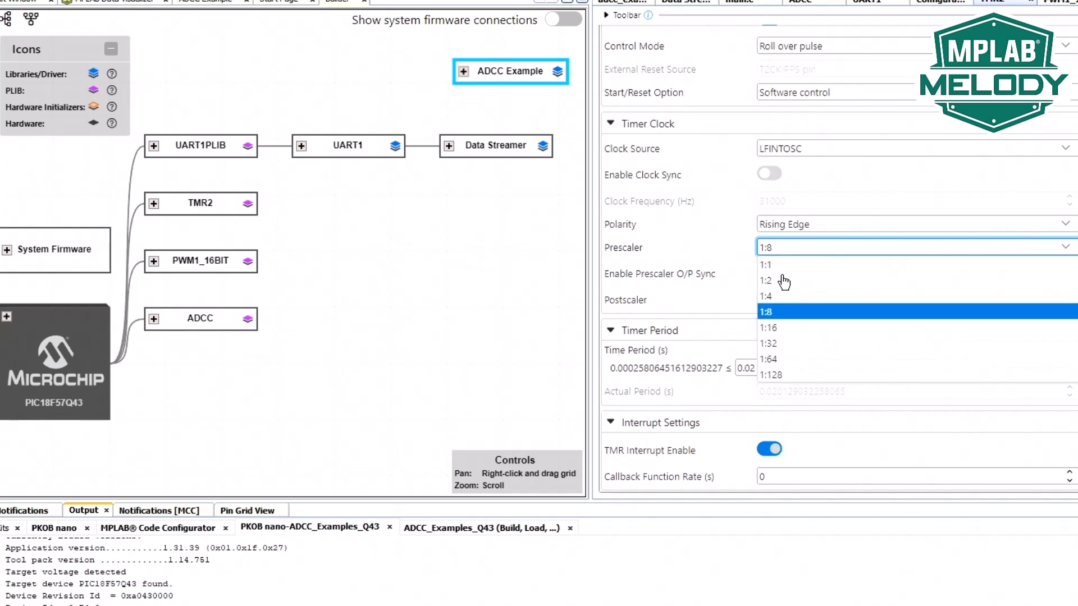
pyautogui.click(767, 295)
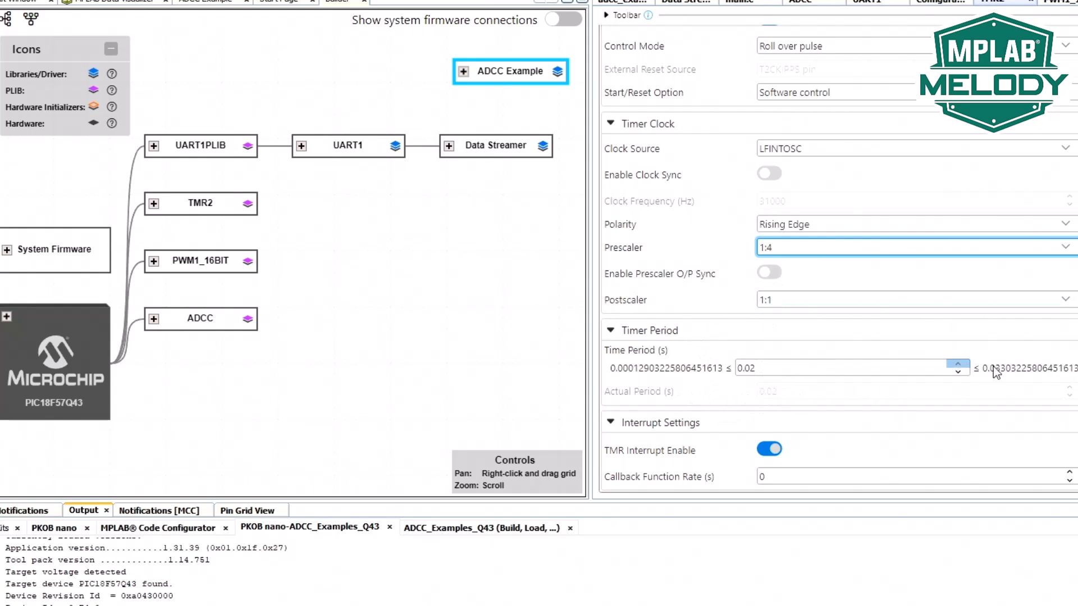
pyautogui.moveTo(760, 277)
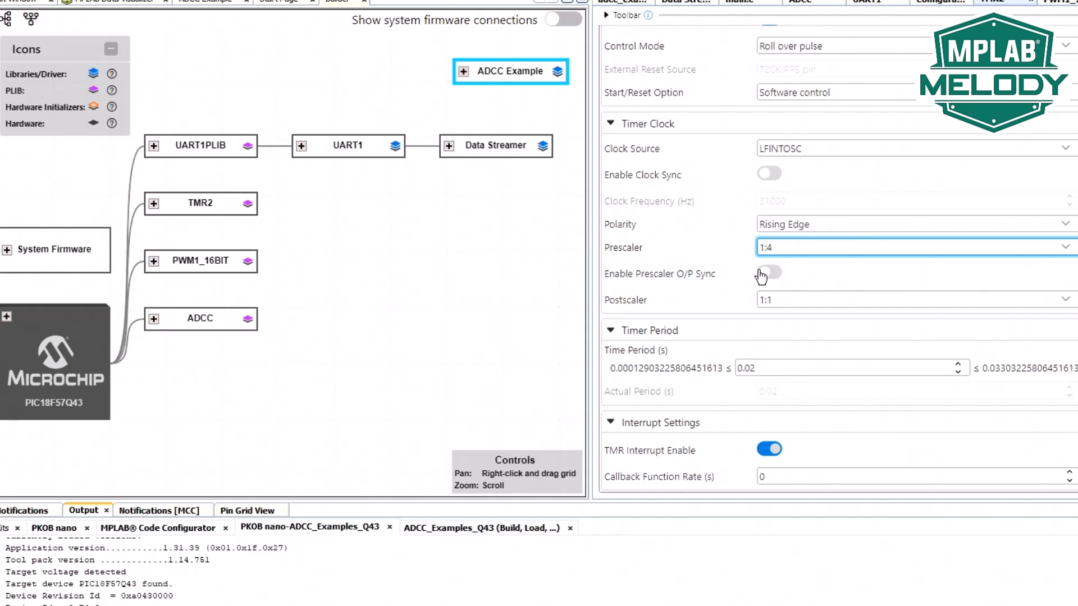
pyautogui.moveTo(912, 372)
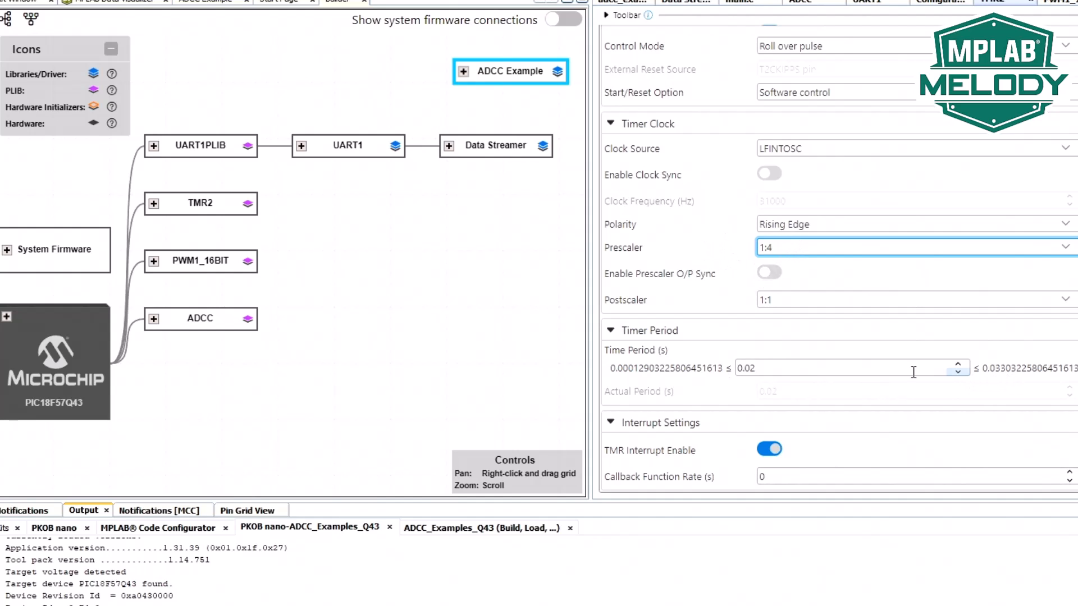
pyautogui.moveTo(724, 403)
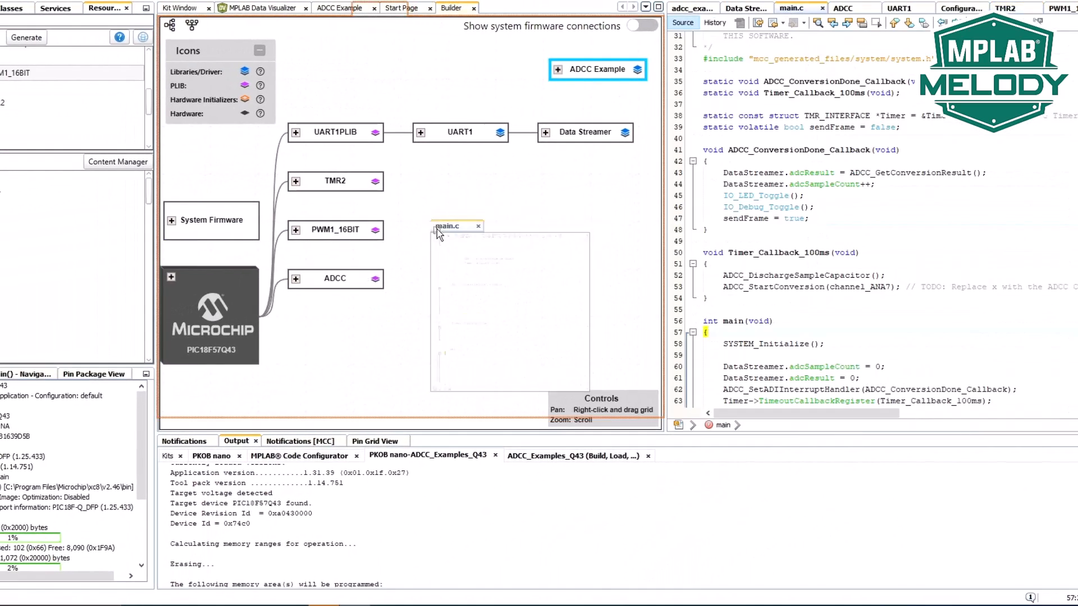
# Refactor-rename Timer_Callback_100ms to Timer_Callback_20ms throughout main.c
pyautogui.click(398, 8)
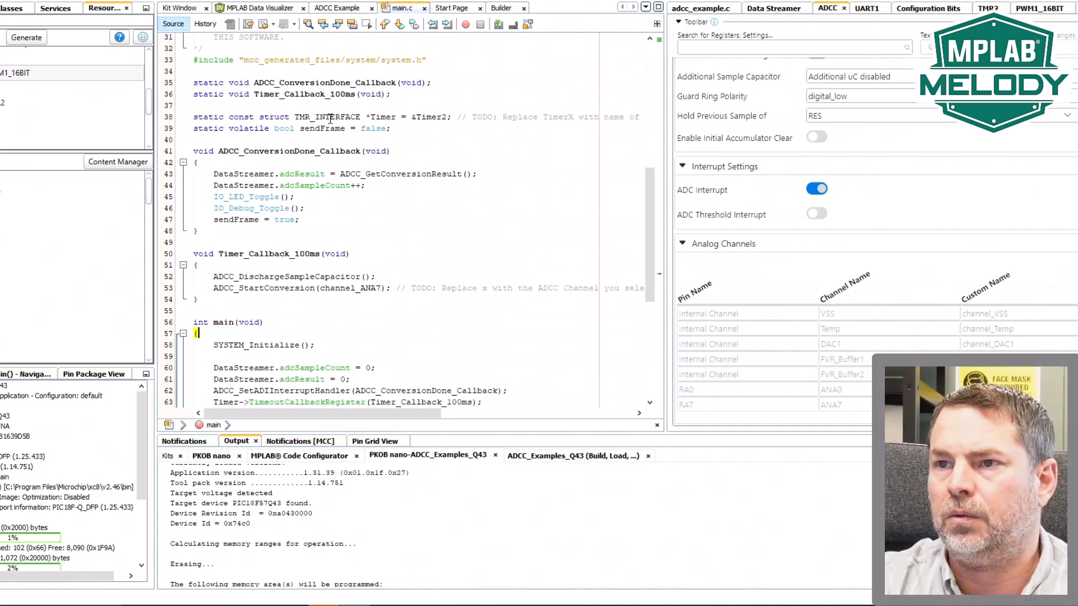
pyautogui.rightClick(330, 116)
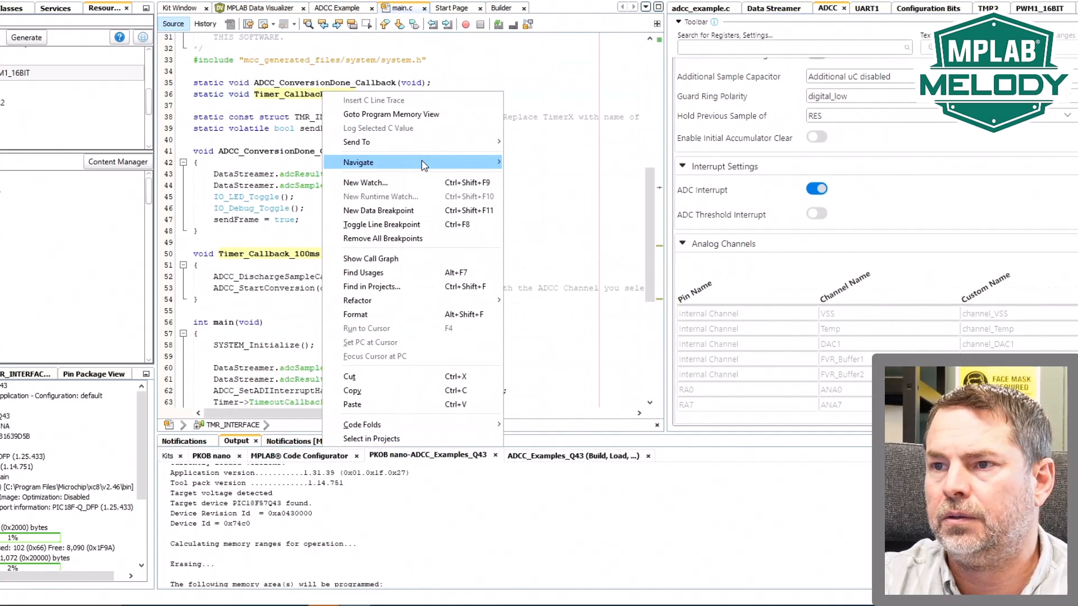
pyautogui.moveTo(357, 301)
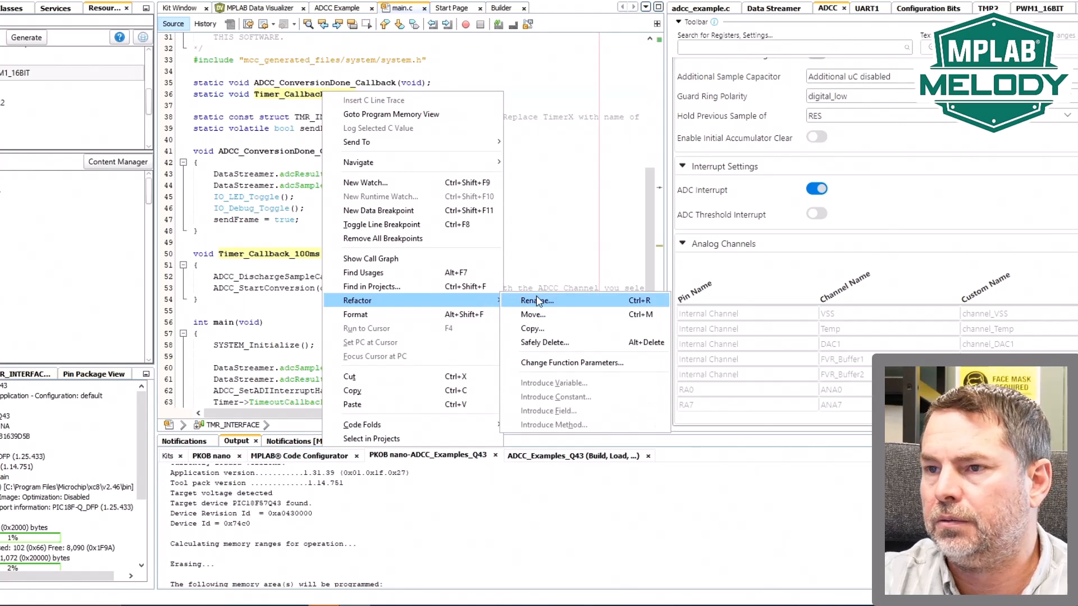
pyautogui.click(537, 301)
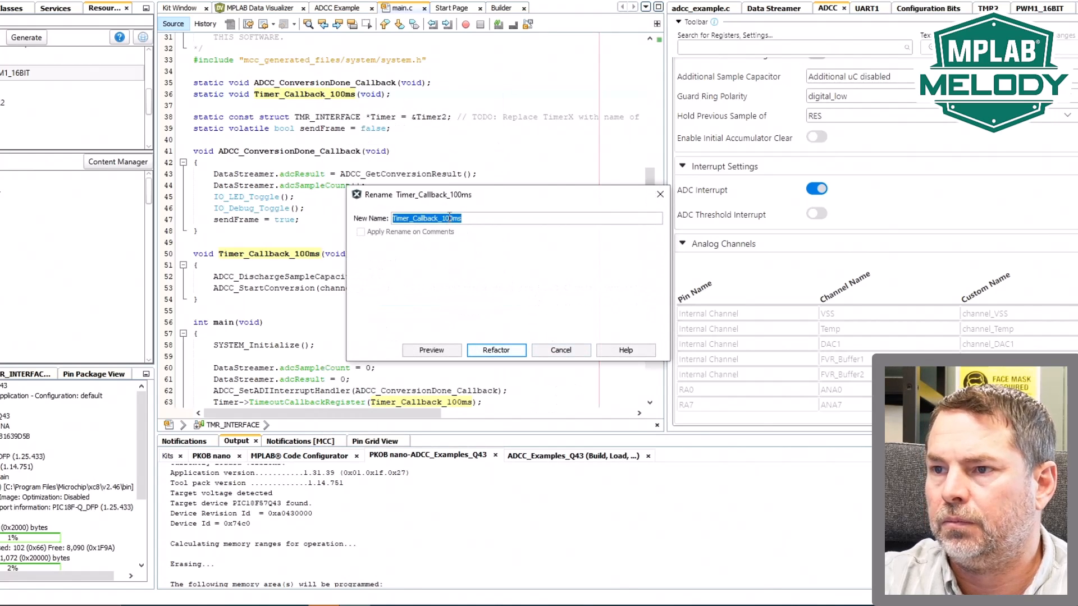
pyautogui.write('Timer_Callback_20ms')
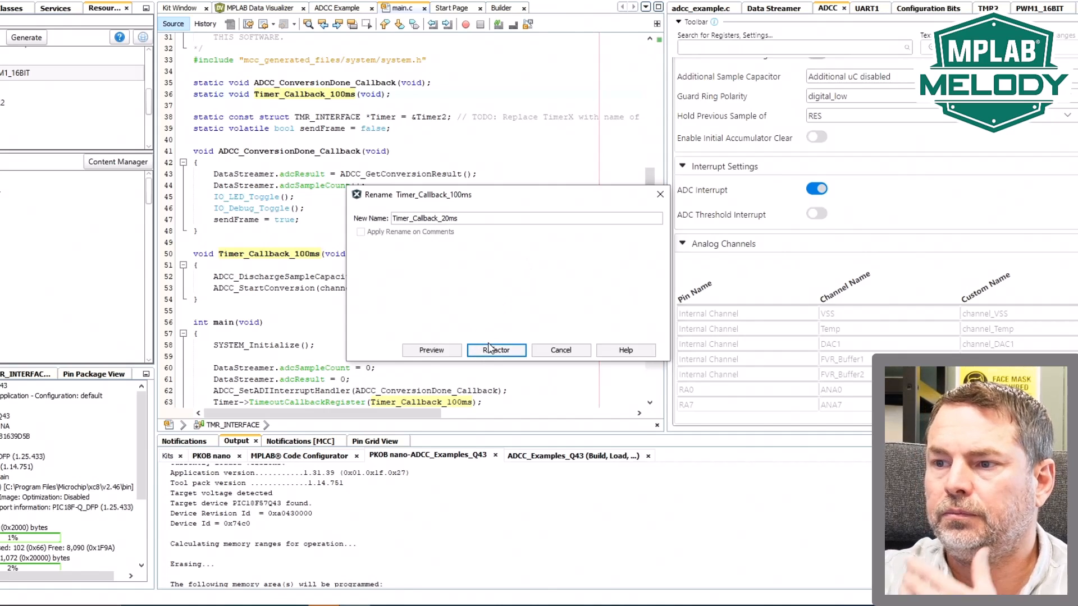
pyautogui.click(495, 351)
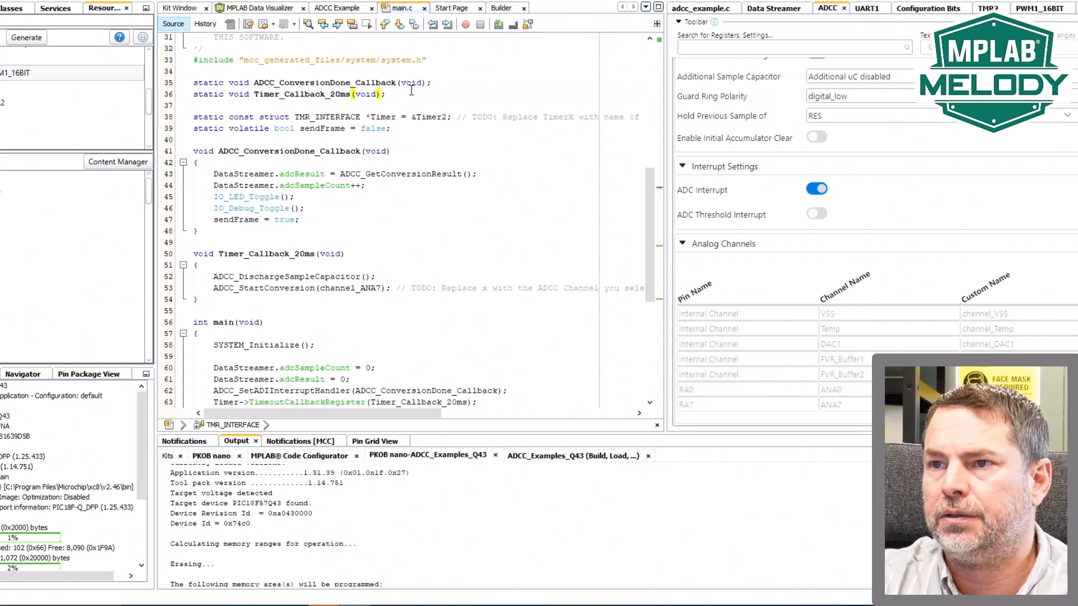
pyautogui.write('PWM_DutyCycleSetPercentage_Slice1(uint16_t, uint16_t, uint16_t);')
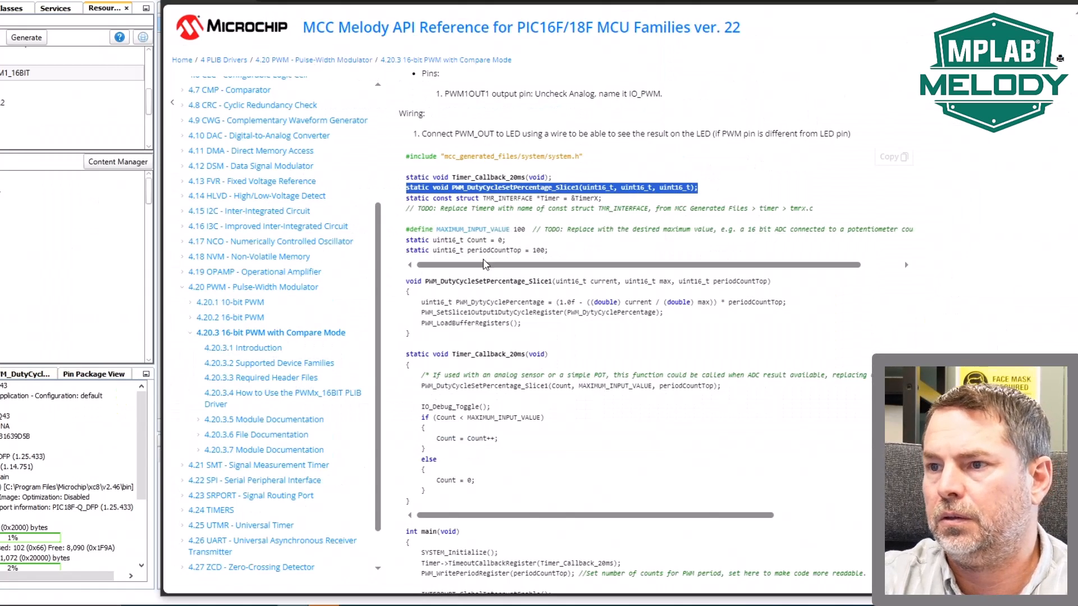
pyautogui.scroll(-3)
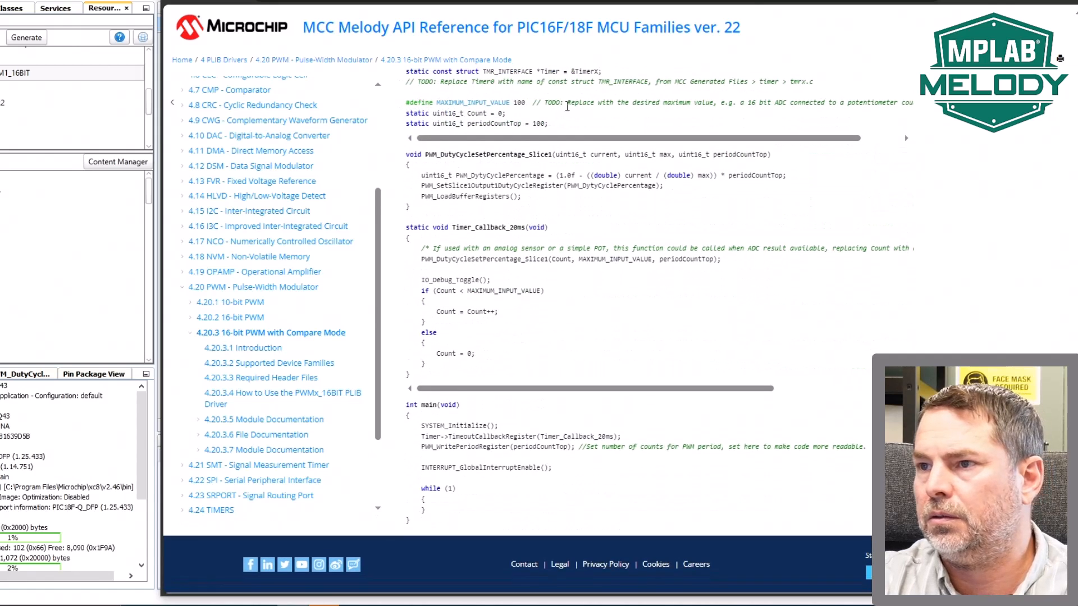
pyautogui.moveTo(755, 123)
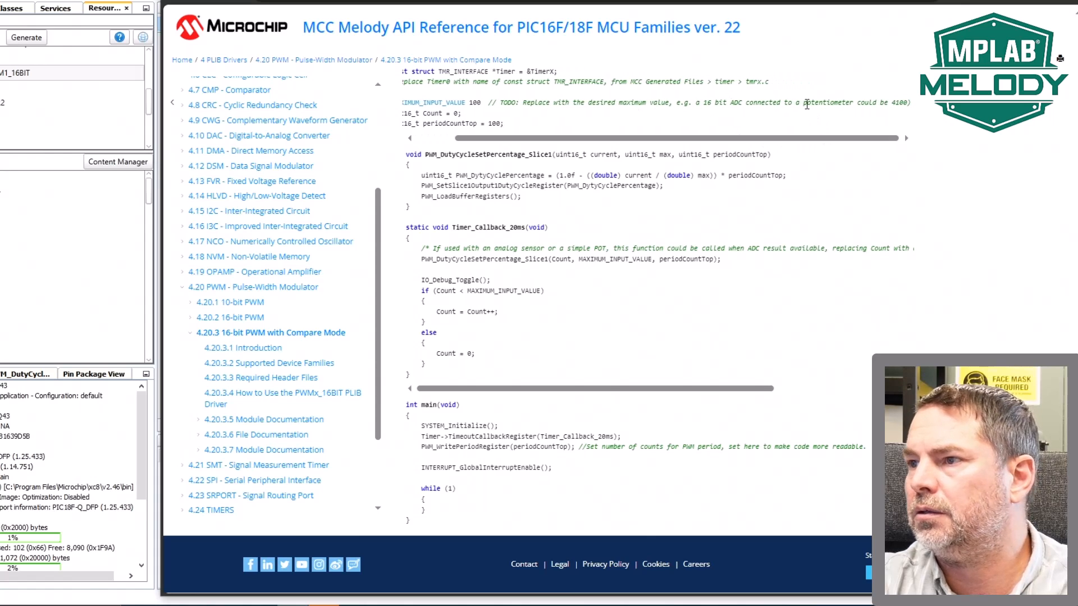
pyautogui.hscroll(-3)
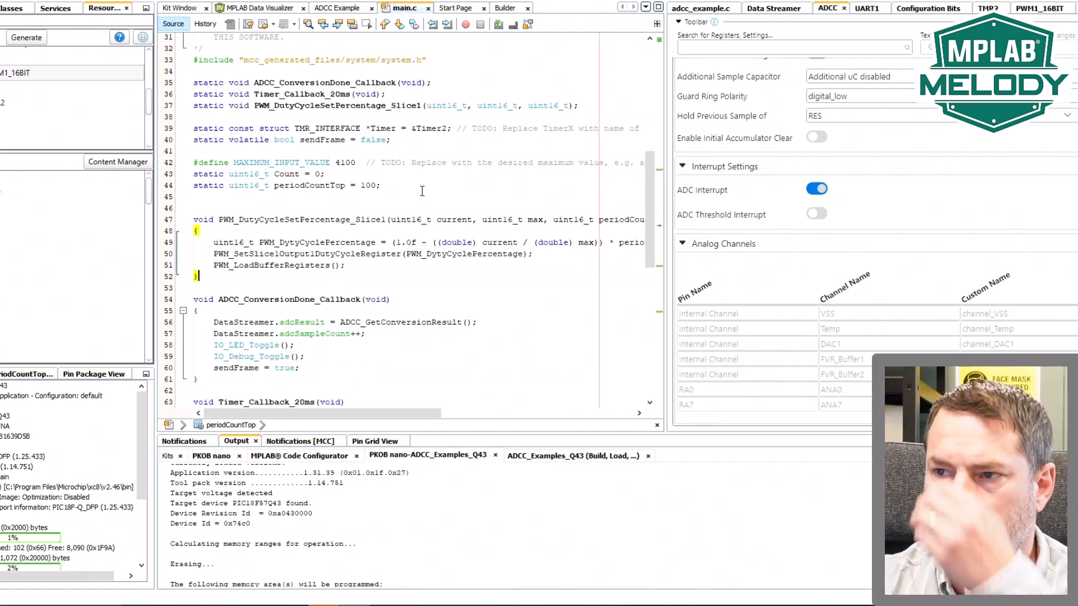
# Generate the MCC Melody code and view pwm1_16bit.c defining PWM_SetSlice1Output1DutyCycleRegister
pyautogui.click(405, 243)
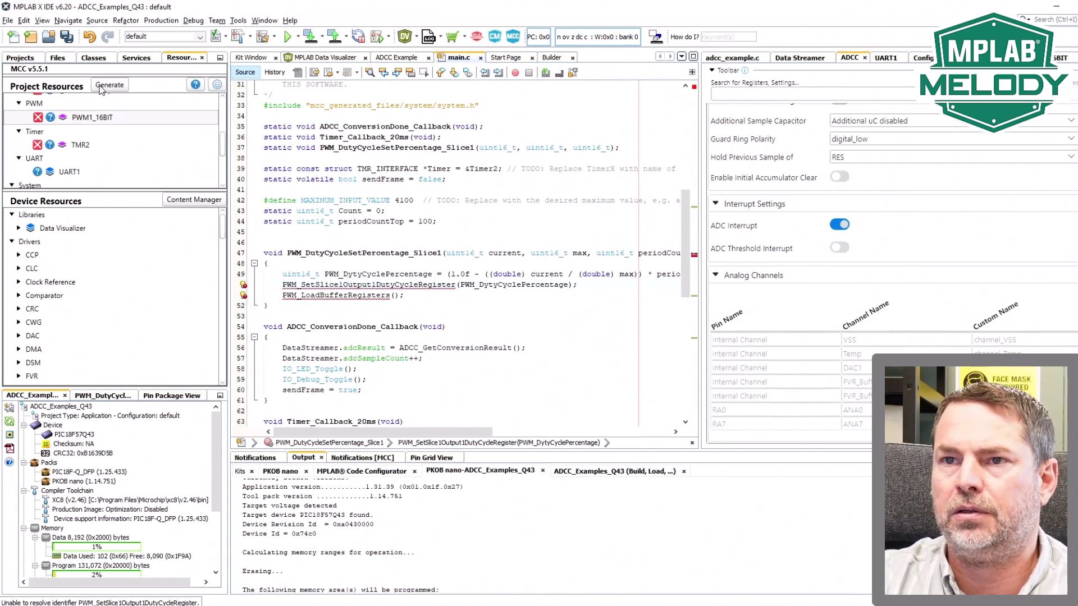
pyautogui.click(109, 84)
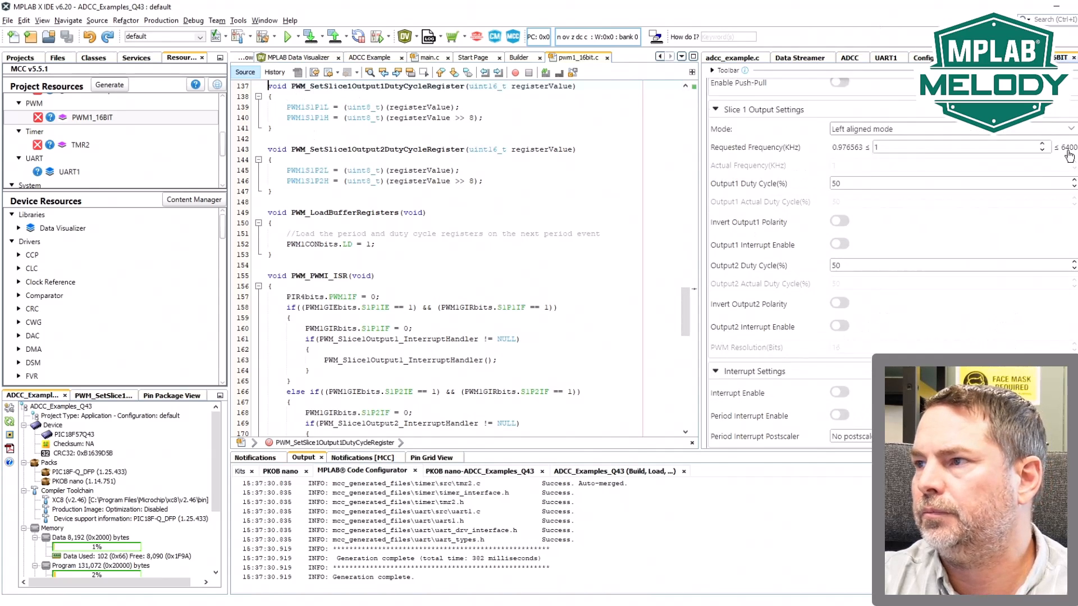
pyautogui.scroll(3)
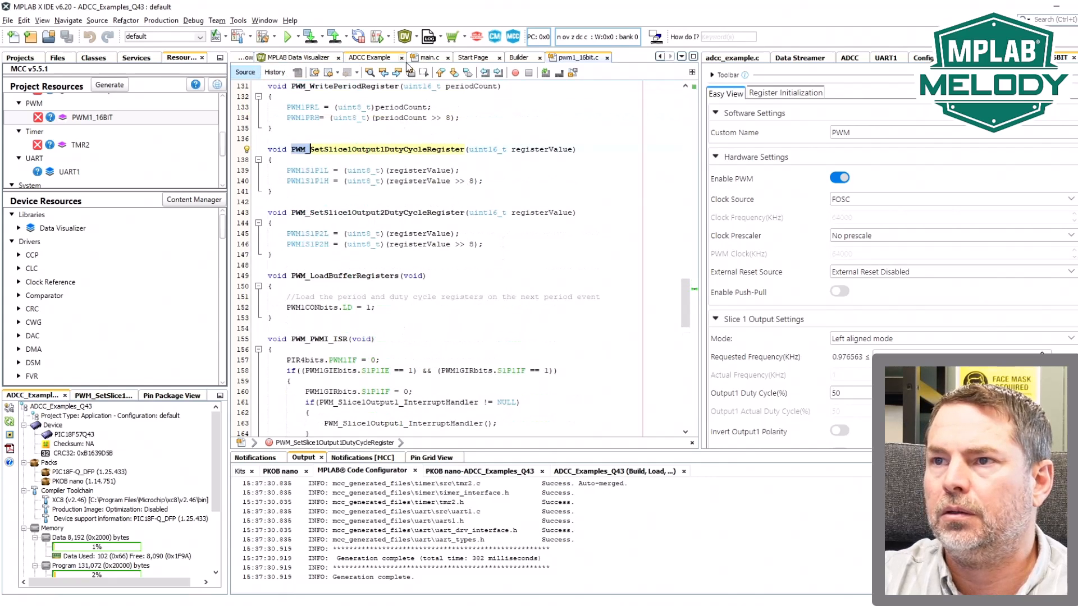
# Insert the commented PWM_DutyCycleSetPercentage_Slice1(Count, MAXIMUM_INPUT_VALUE, periodCountTop) call into ADCC_ConversionDone_Callback
pyautogui.click(430, 57)
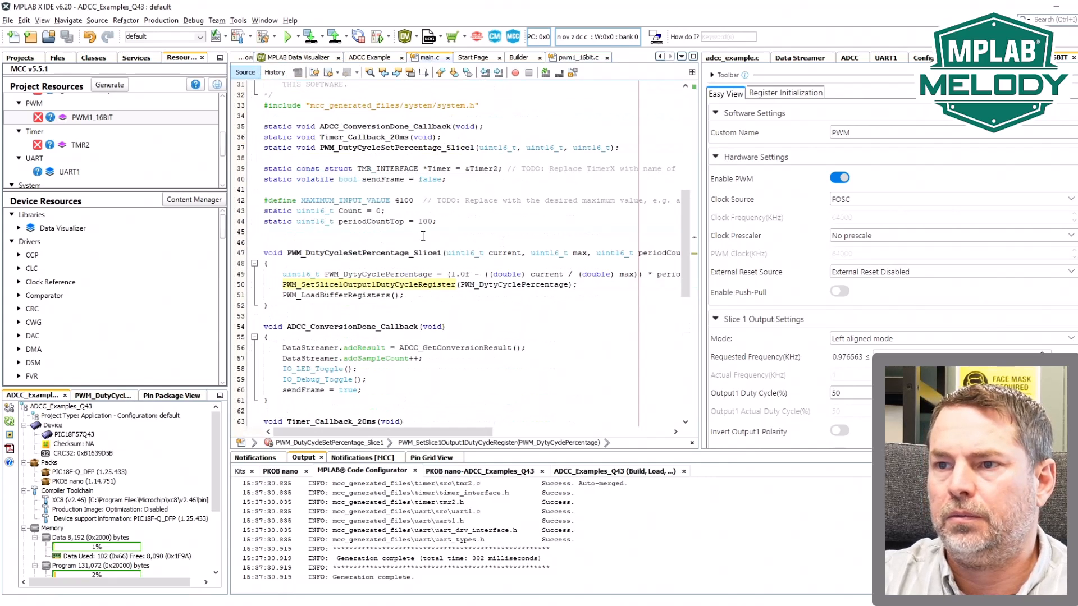
pyautogui.scroll(-3)
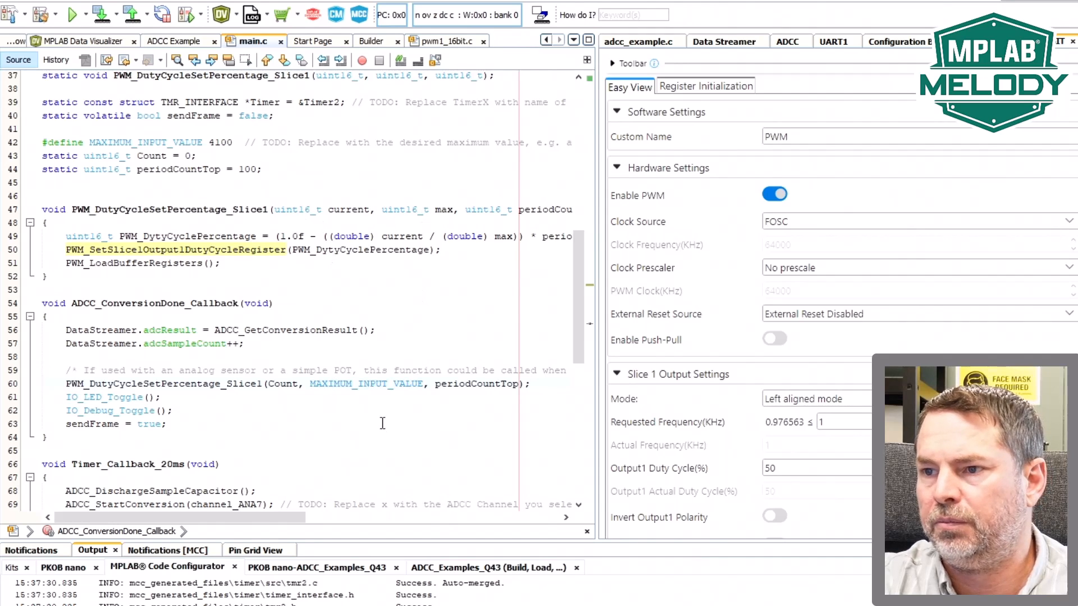
pyautogui.moveTo(366, 384)
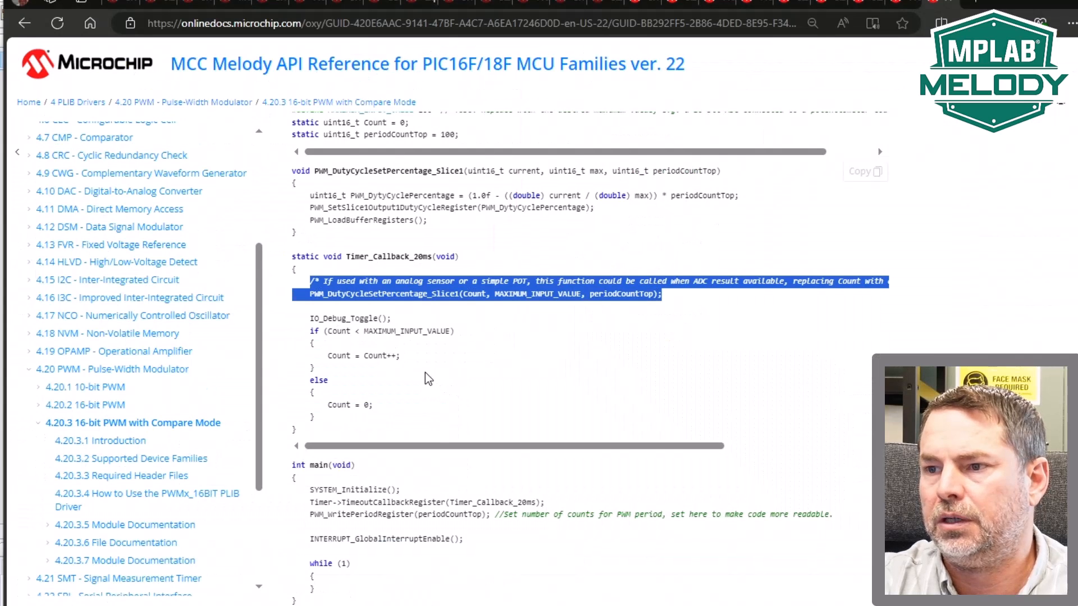
pyautogui.moveTo(311, 515)
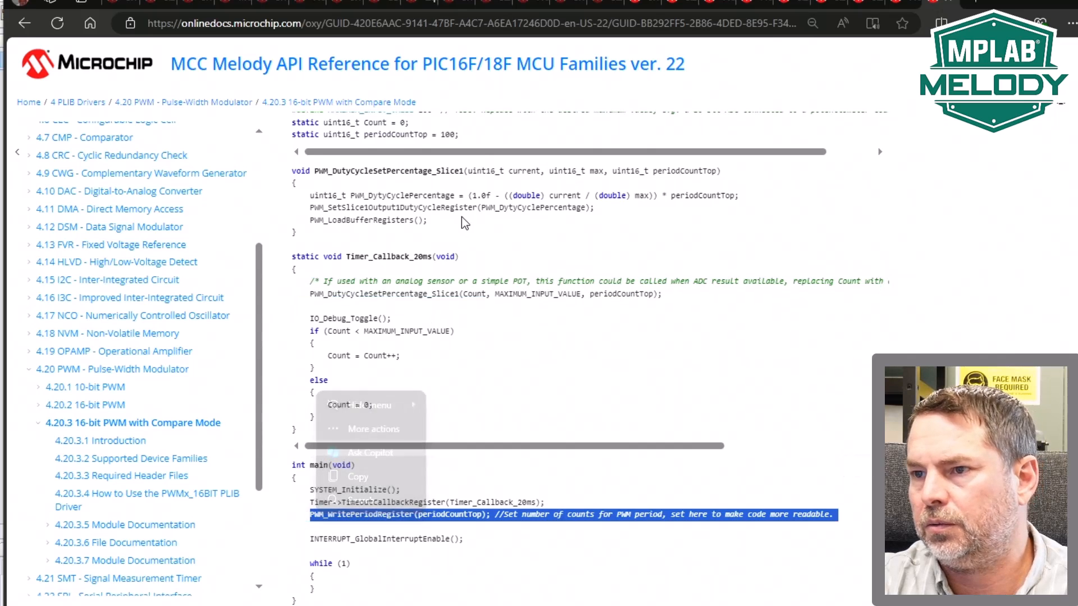
# Copy PWM_WritePeriodRegister(periodCountTop) from the docs into main() after the DataStreamer initialisations
pyautogui.click(463, 223)
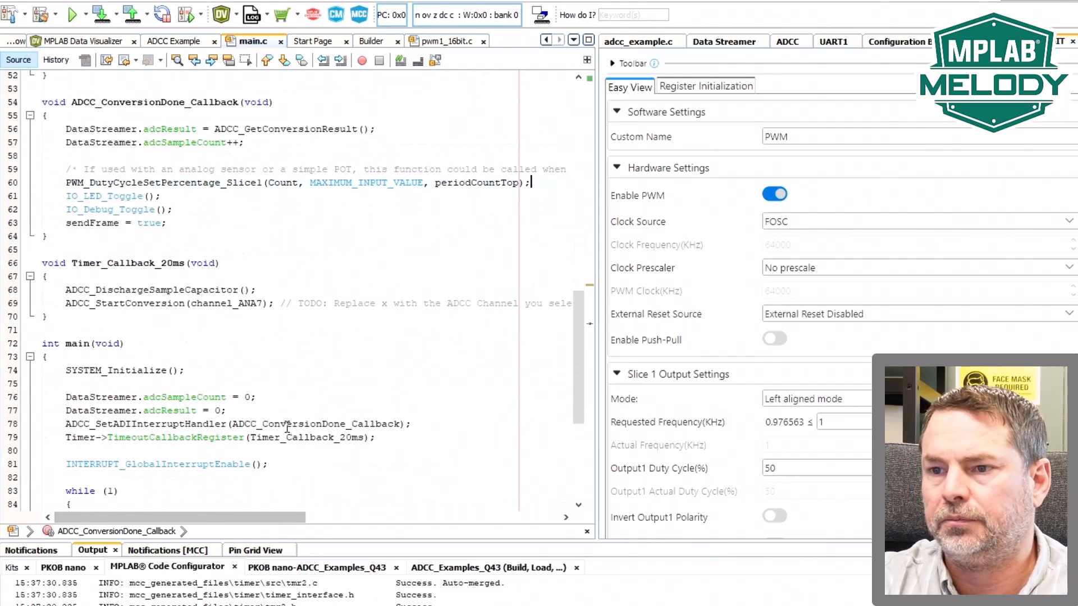
pyautogui.scroll(-3)
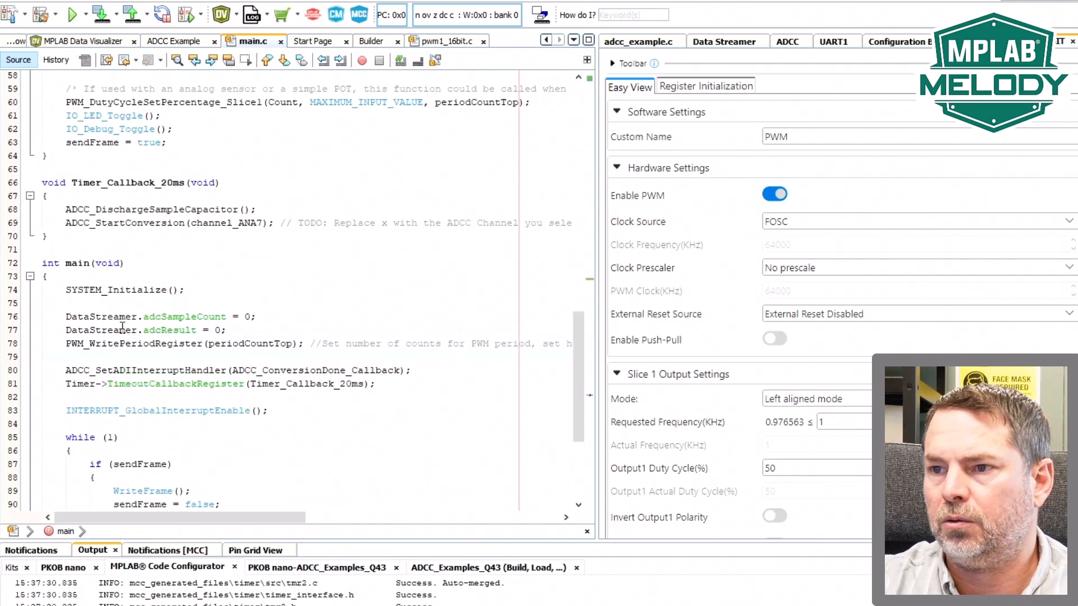
pyautogui.click(43, 357)
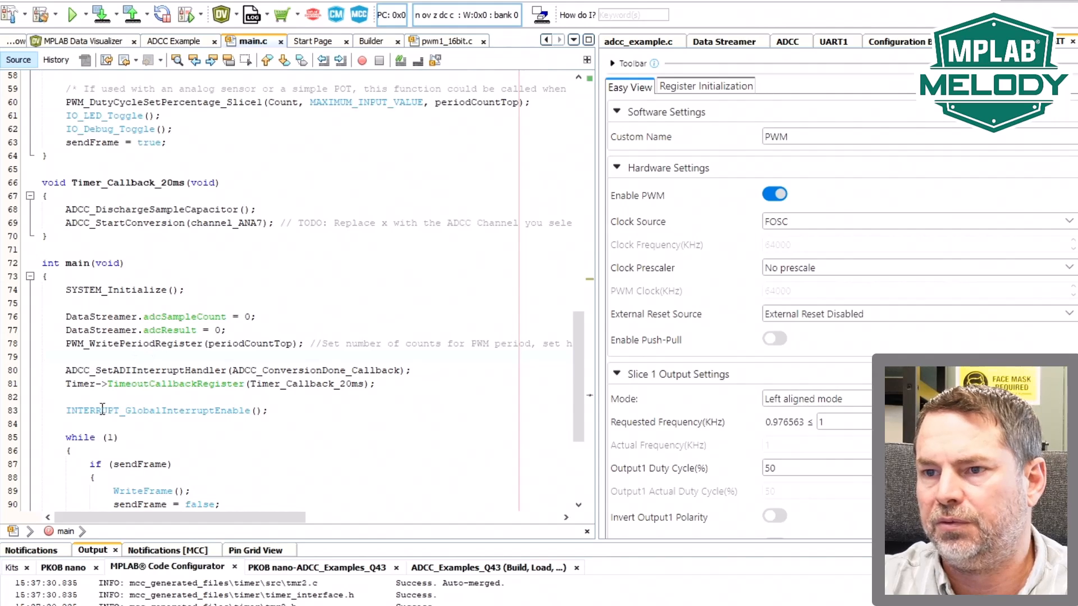
pyautogui.moveTo(260, 395)
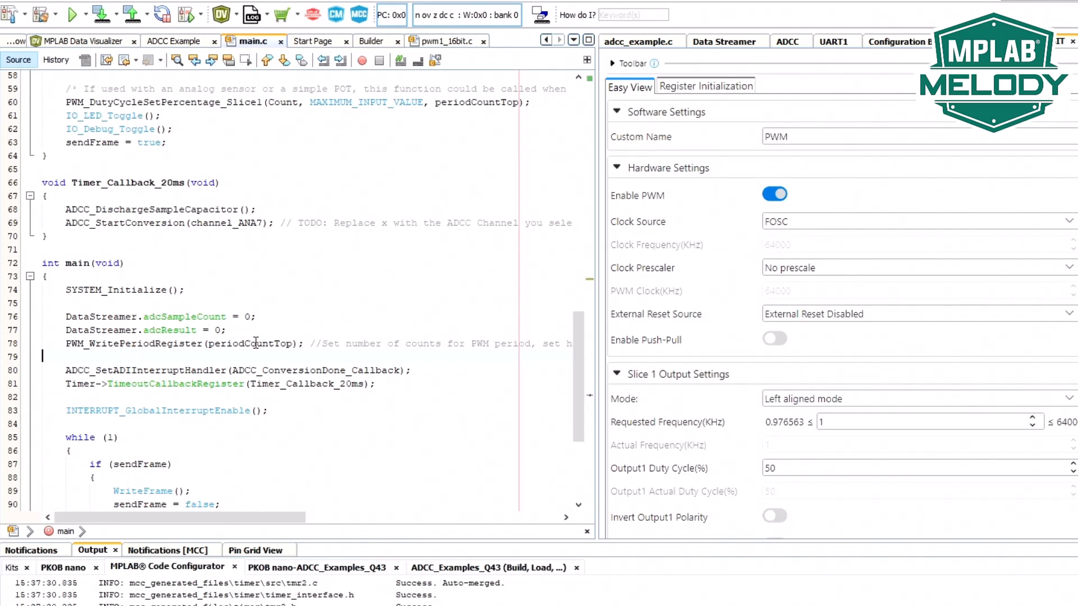
pyautogui.scroll(3)
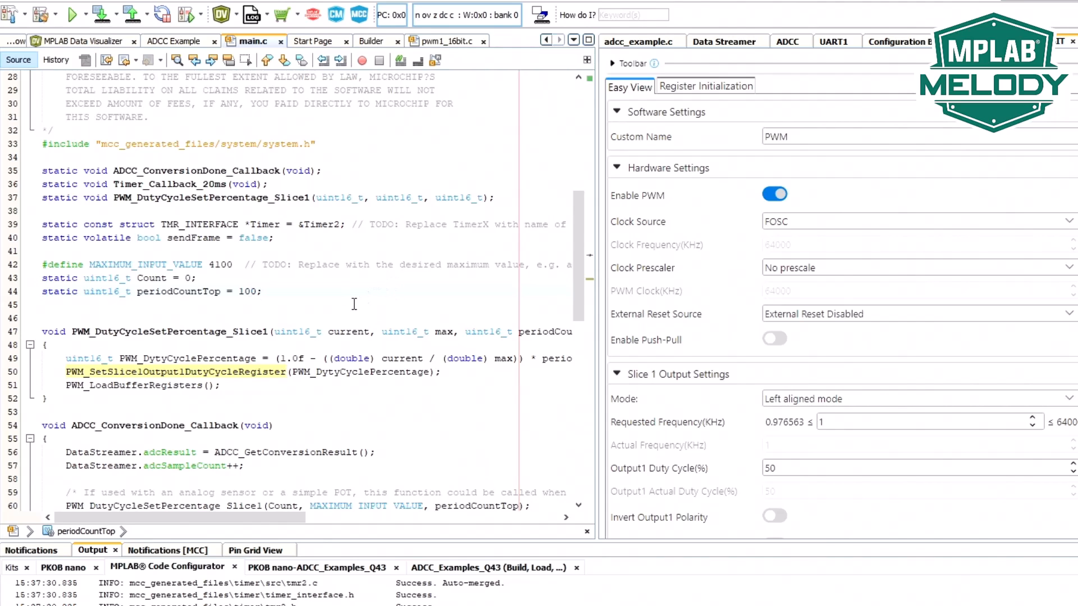
# Check adcResult's declaration in data_streamer.h and pass DataStreamer.adcResult to the duty-cycle call instead of Count
pyautogui.scroll(-3)
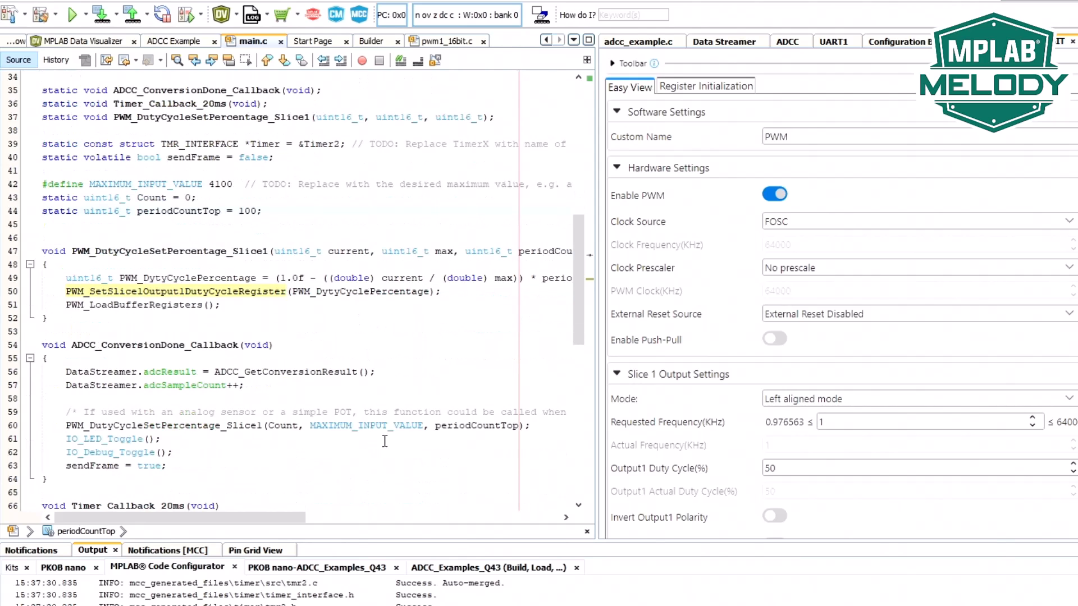
pyautogui.scroll(-3)
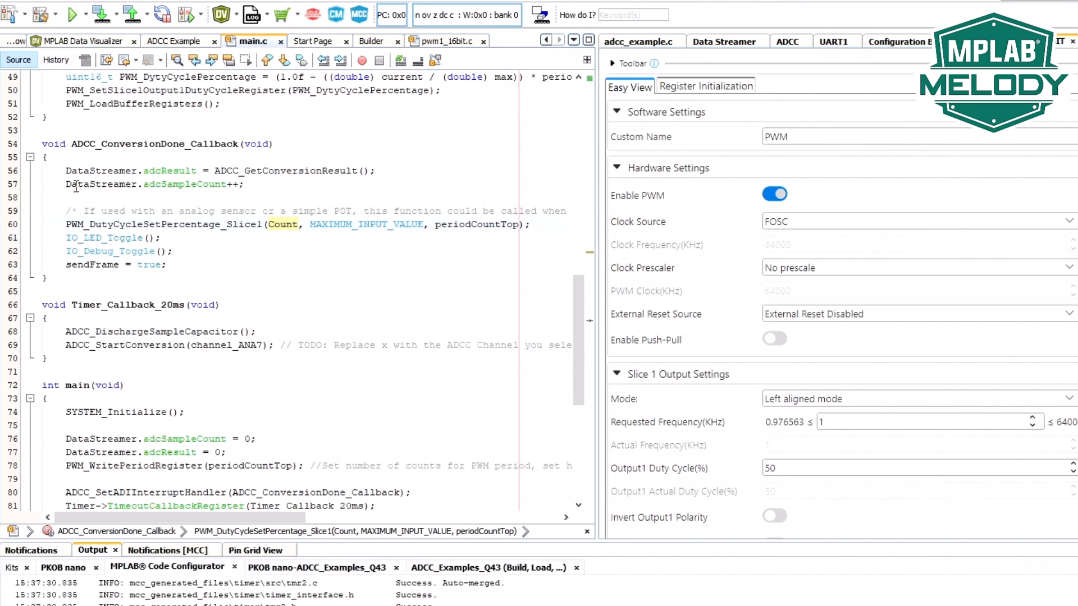
pyautogui.doubleClick(96, 184)
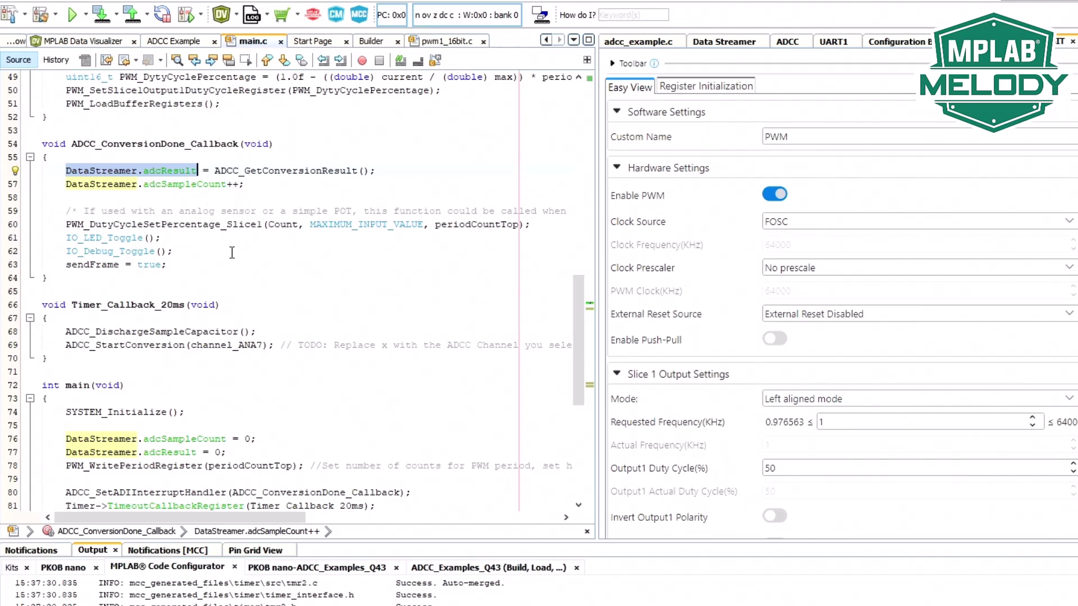
pyautogui.moveTo(169, 171)
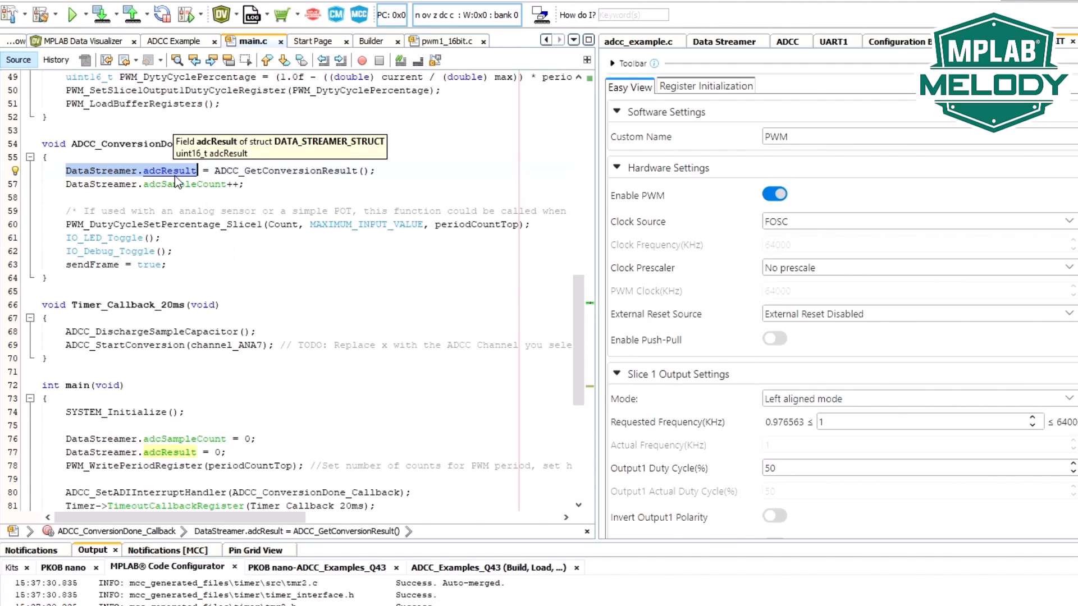
pyautogui.click(165, 170)
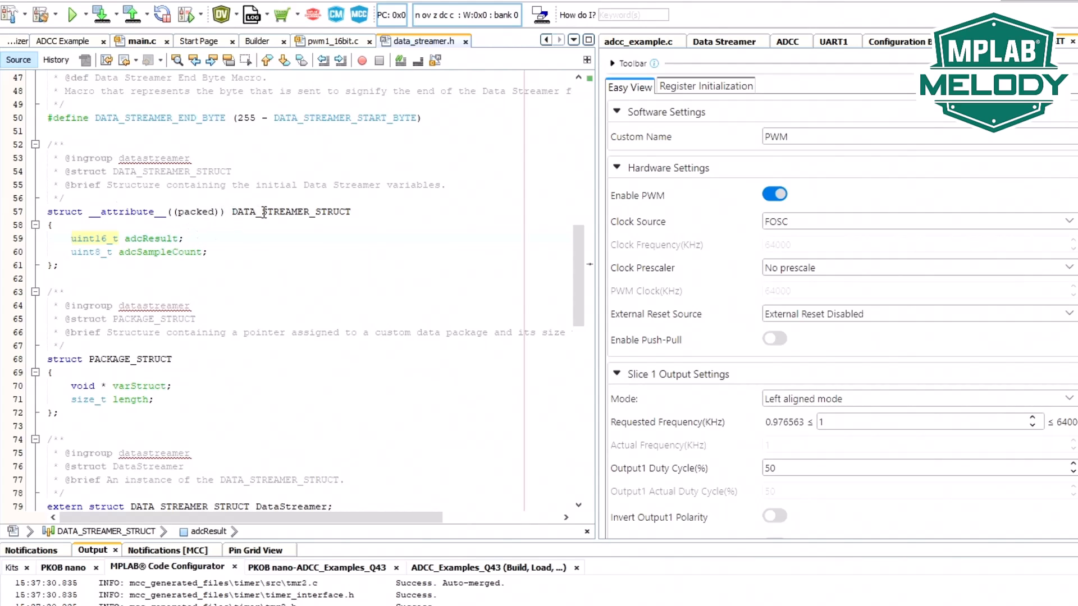
pyautogui.moveTo(154, 255)
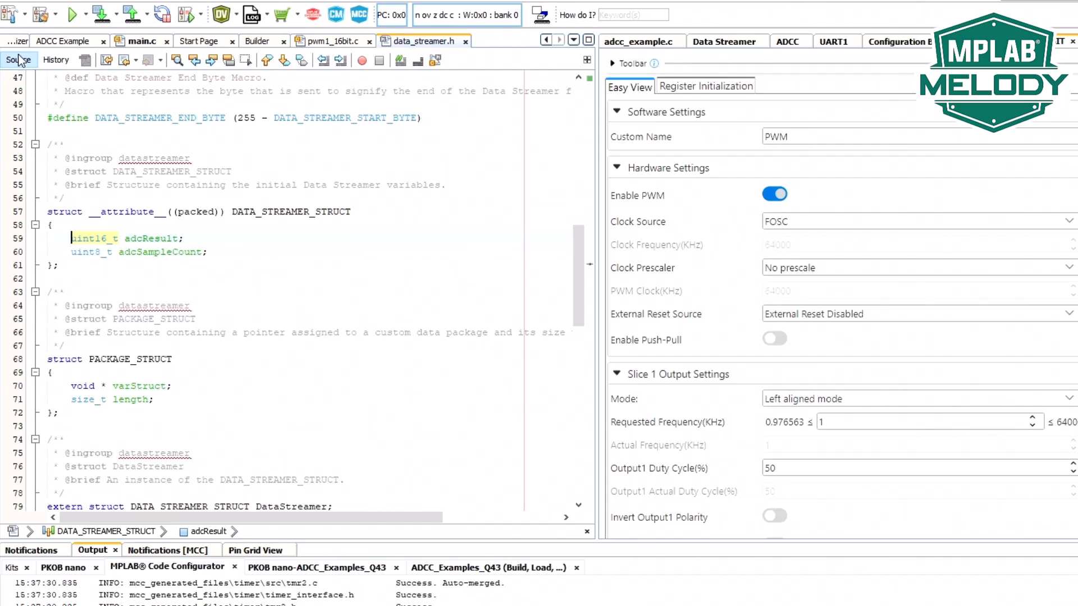
pyautogui.click(143, 42)
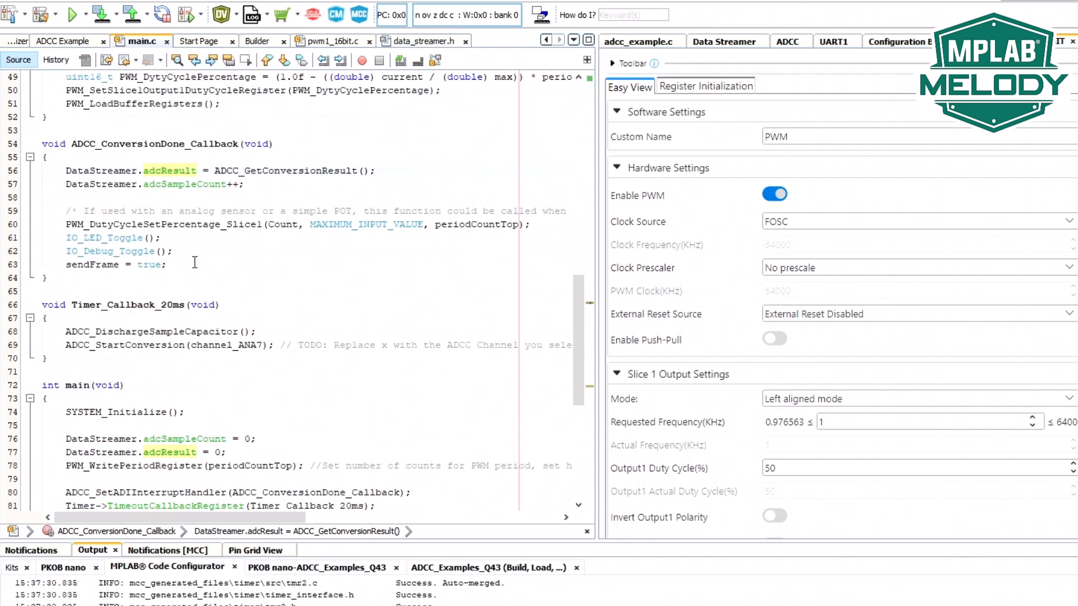
pyautogui.scroll(3)
pyautogui.write('DataStreamer.adcResul')
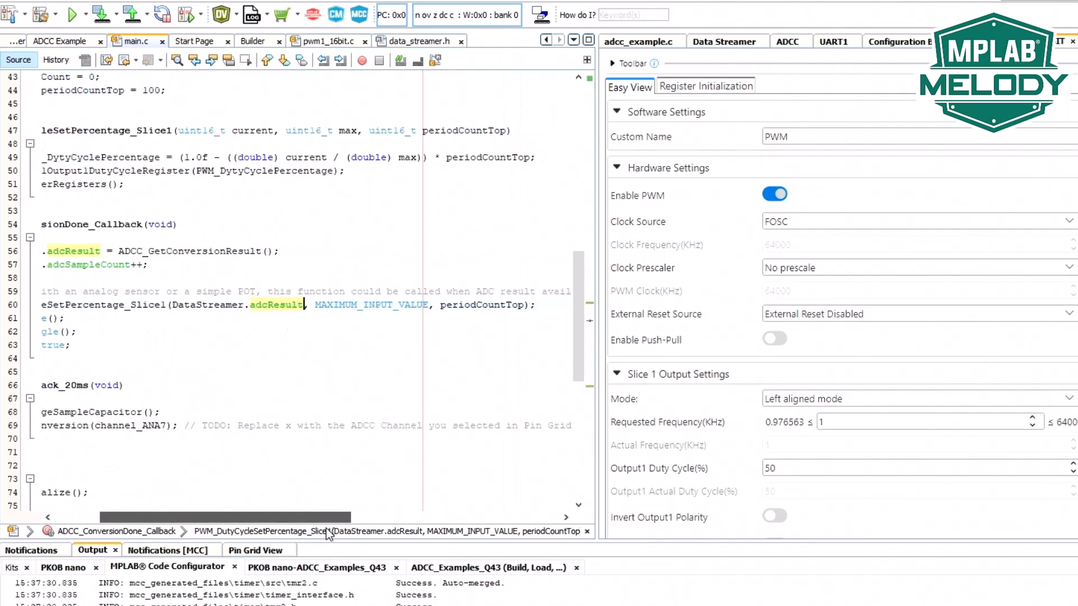
pyautogui.scroll(-3)
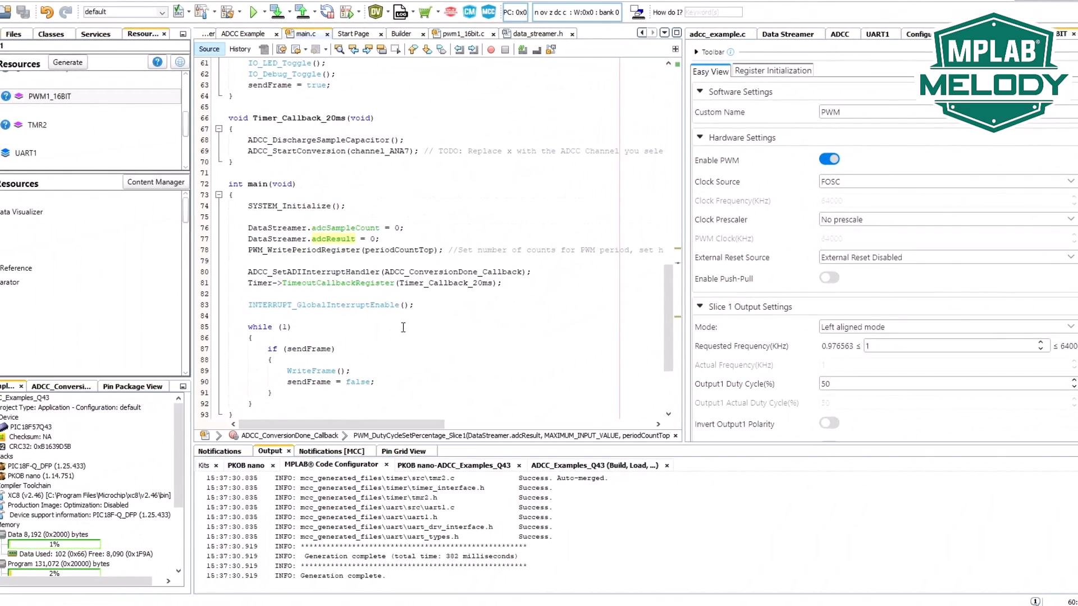
# After the ADCC_Examples_Q43 build succeeds, switch to the 16-bit PWM with Compare Mode reference page
pyautogui.click(203, 12)
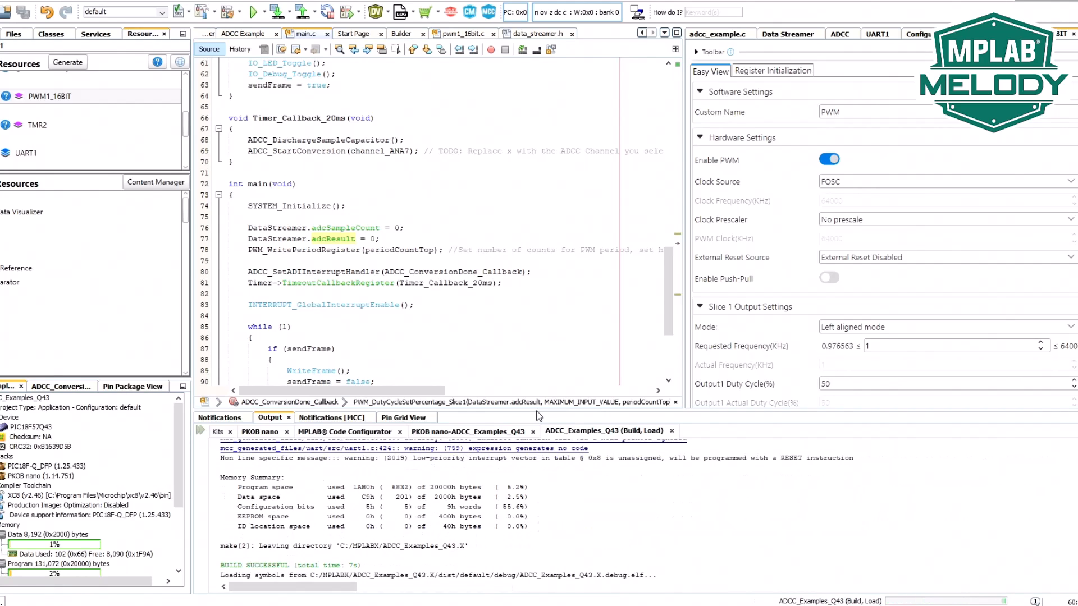
pyautogui.press('alt+tab')
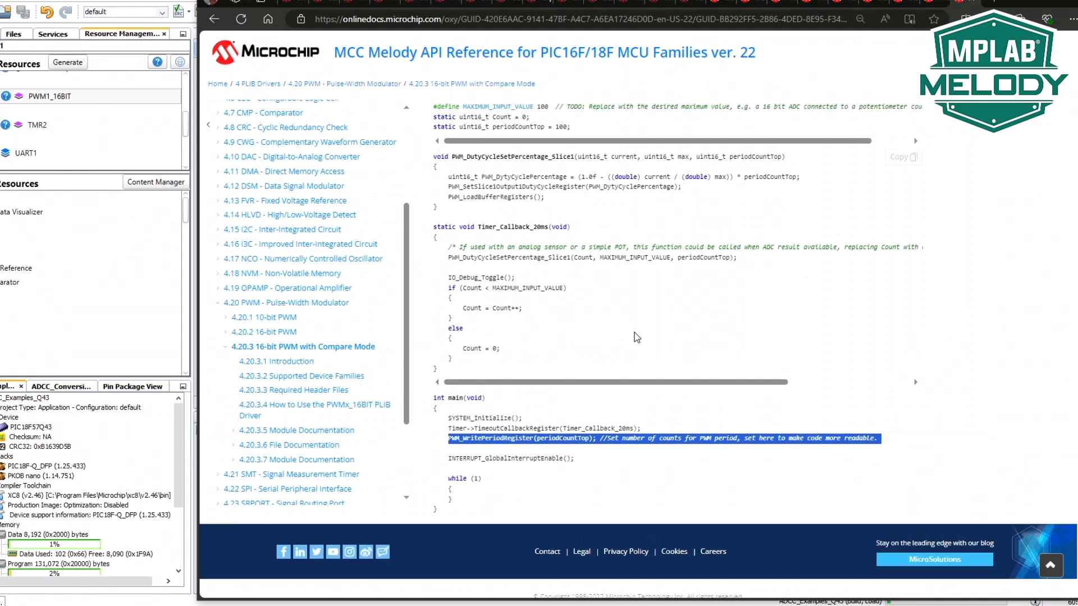
# Locate the System Configuration step that assigns PWM1OUT1 to an LED pin in Pin Grid View
pyautogui.scroll(3)
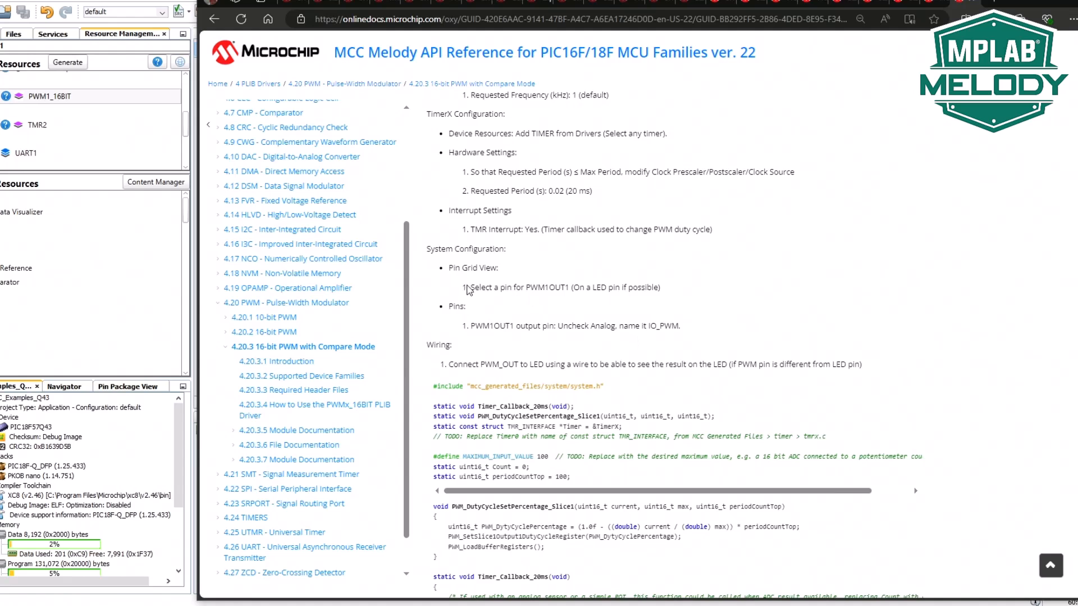
pyautogui.doubleClick(563, 288)
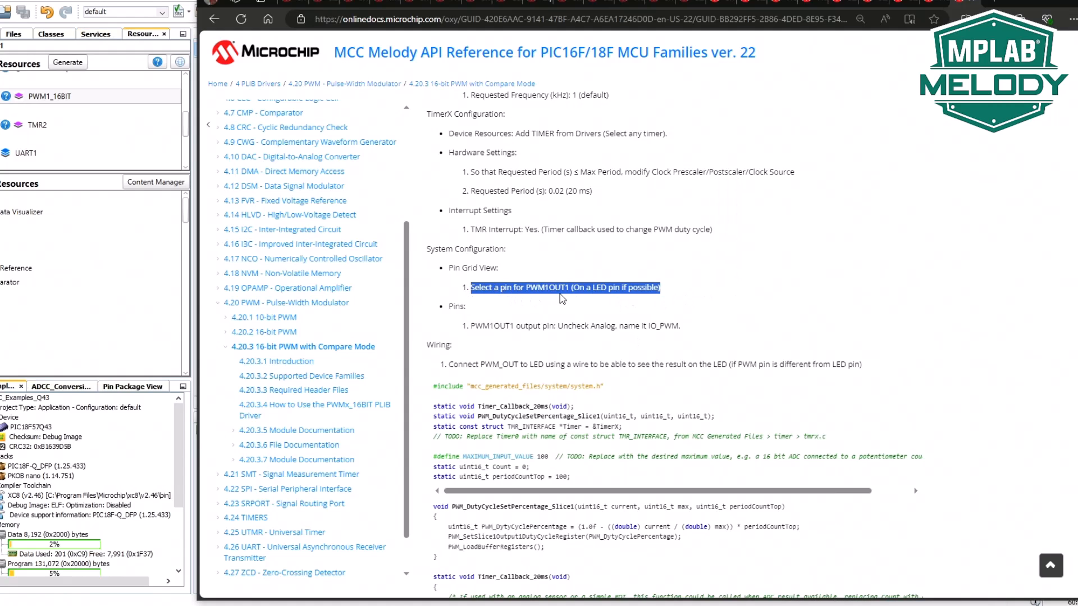
pyautogui.moveTo(583, 330)
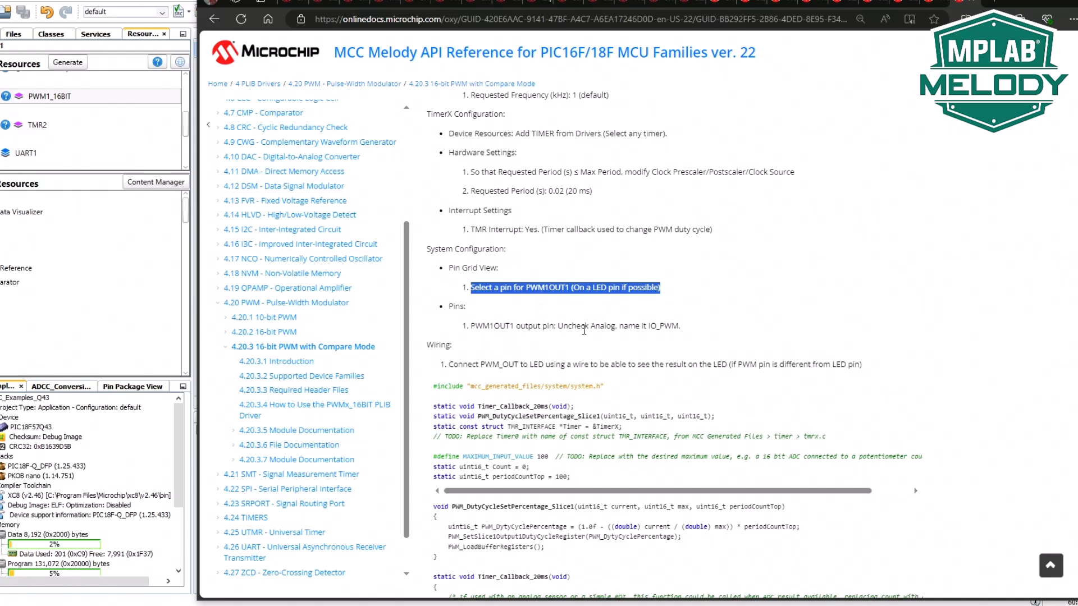
pyautogui.moveTo(658, 342)
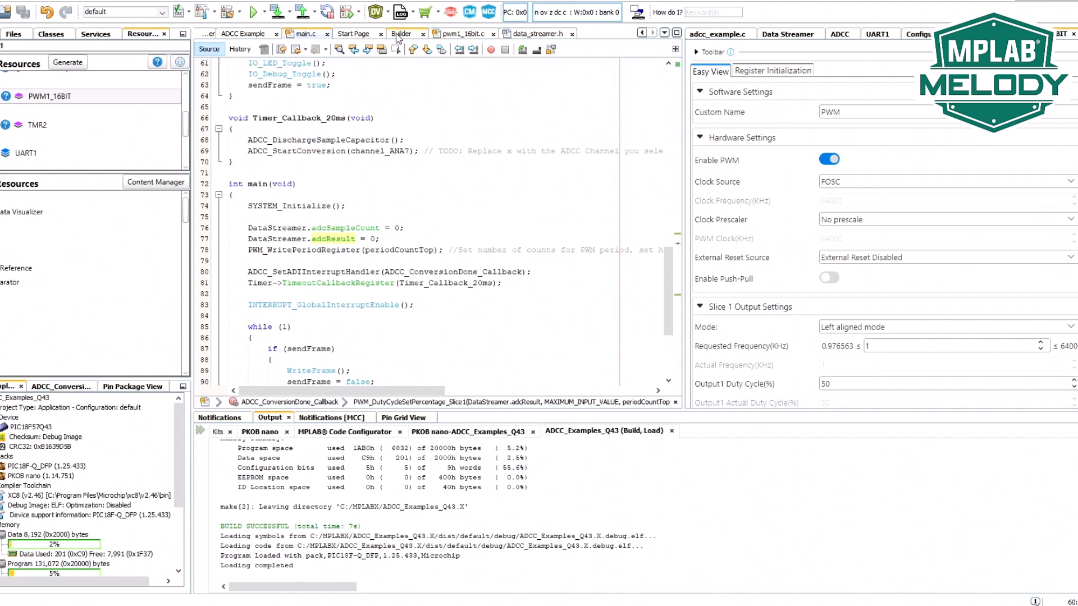
# Show the Pin Grid View with PWM1_16BIT's PWM1OUT1 and PWM1OUT2 rows ready for assignment
pyautogui.click(404, 417)
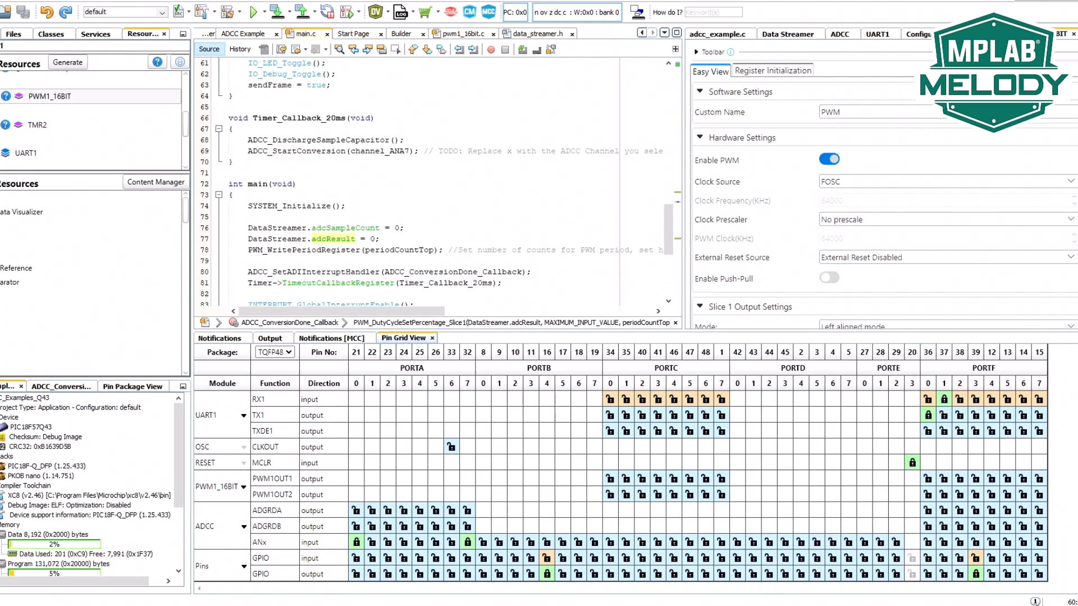
pyautogui.moveTo(976, 545)
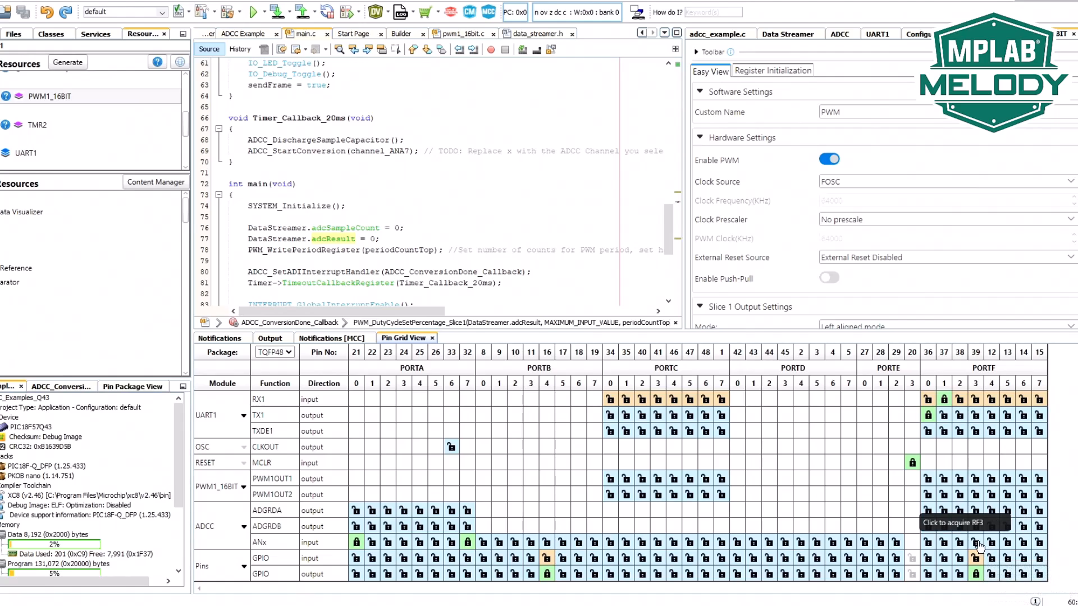
pyautogui.moveTo(975, 482)
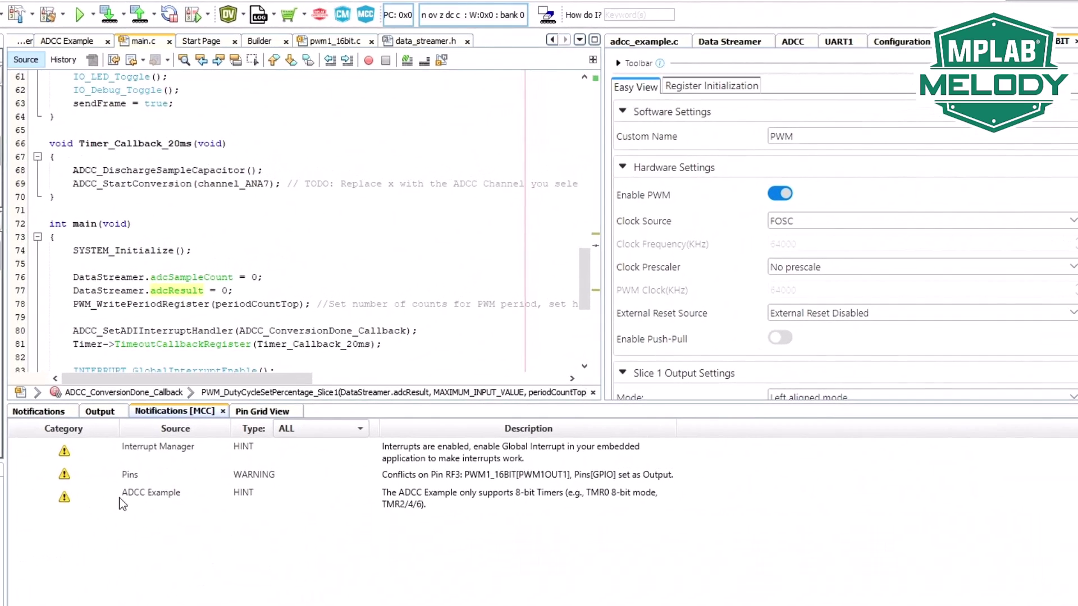
pyautogui.moveTo(575, 481)
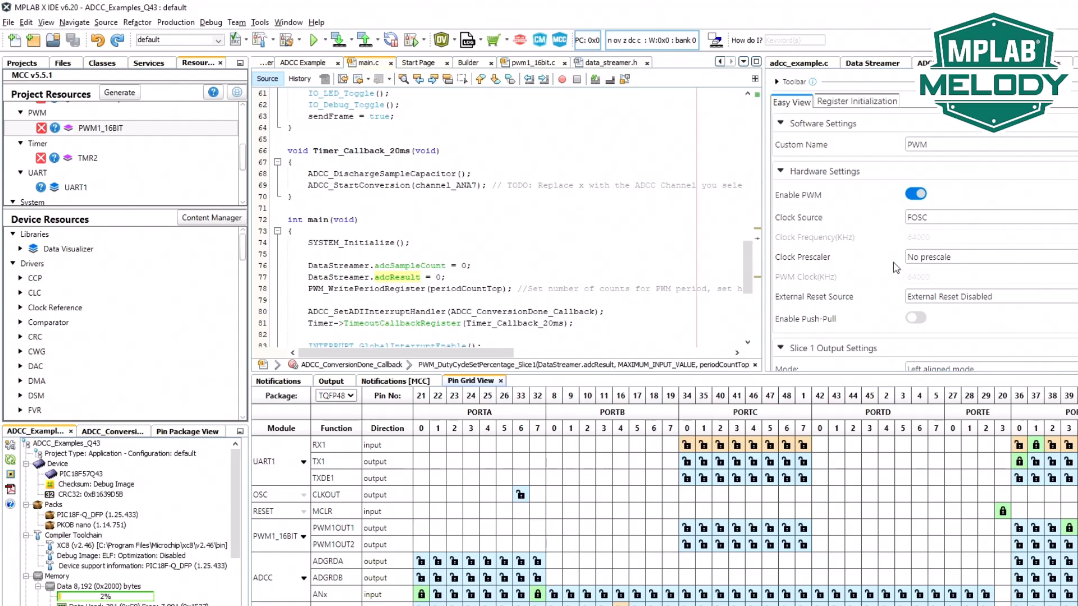
pyautogui.moveTo(142, 63)
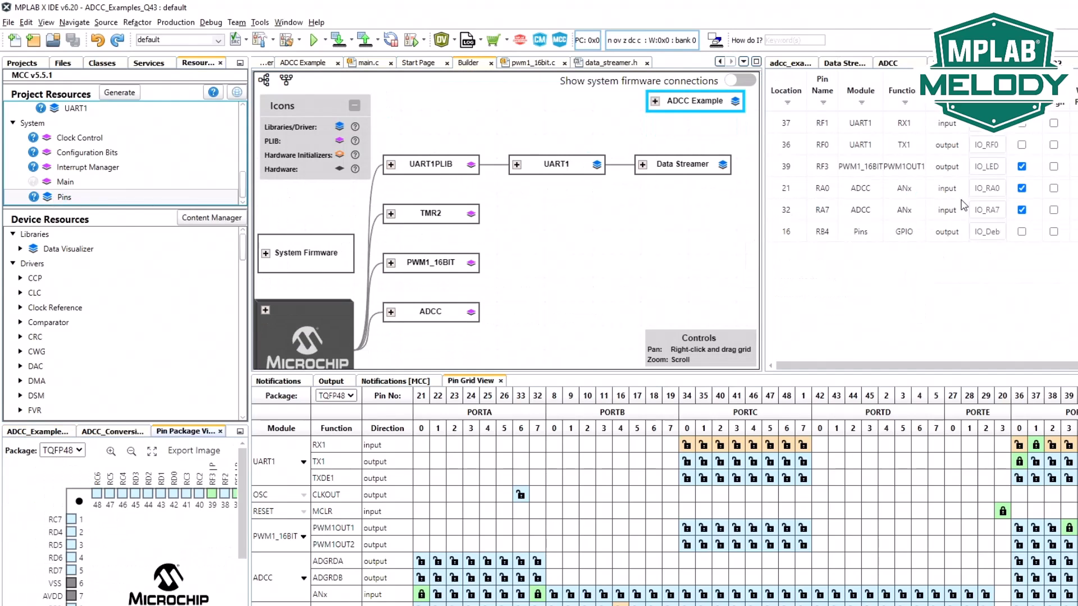
pyautogui.moveTo(993, 256)
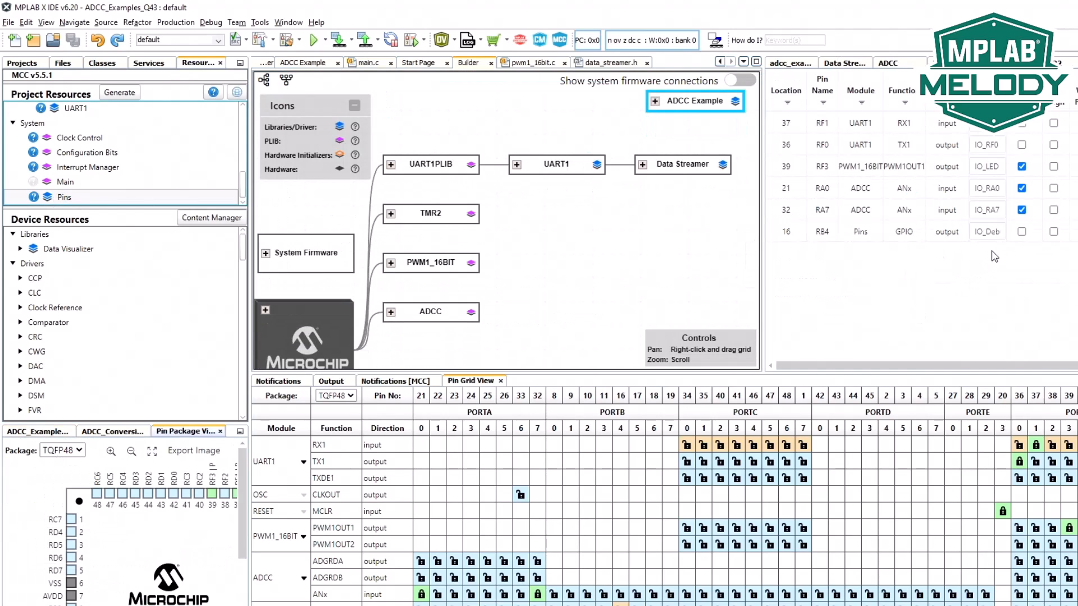
pyautogui.moveTo(880, 165)
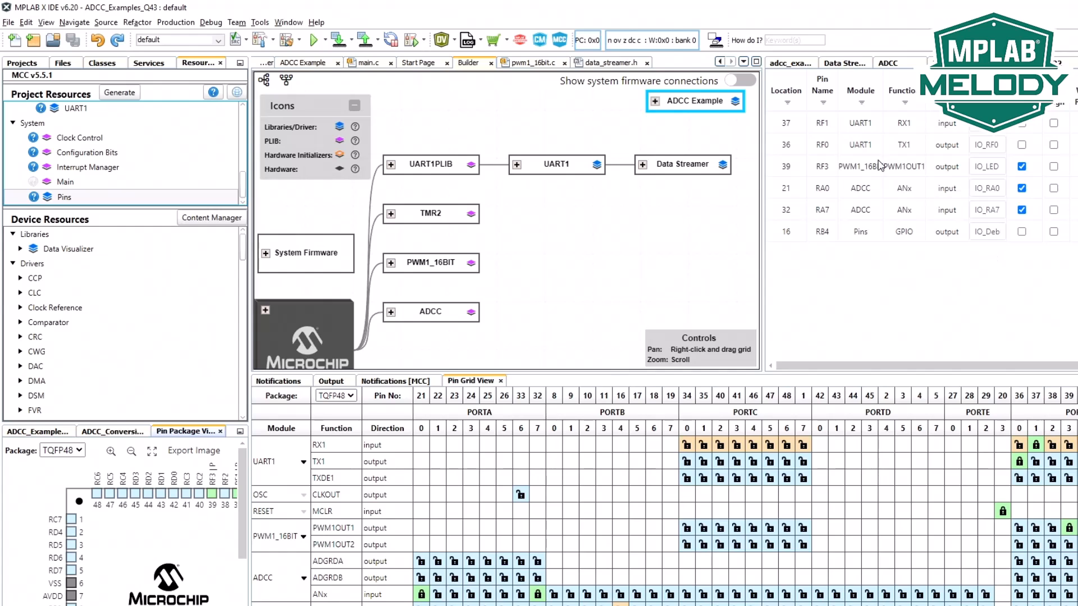
pyautogui.moveTo(1031, 207)
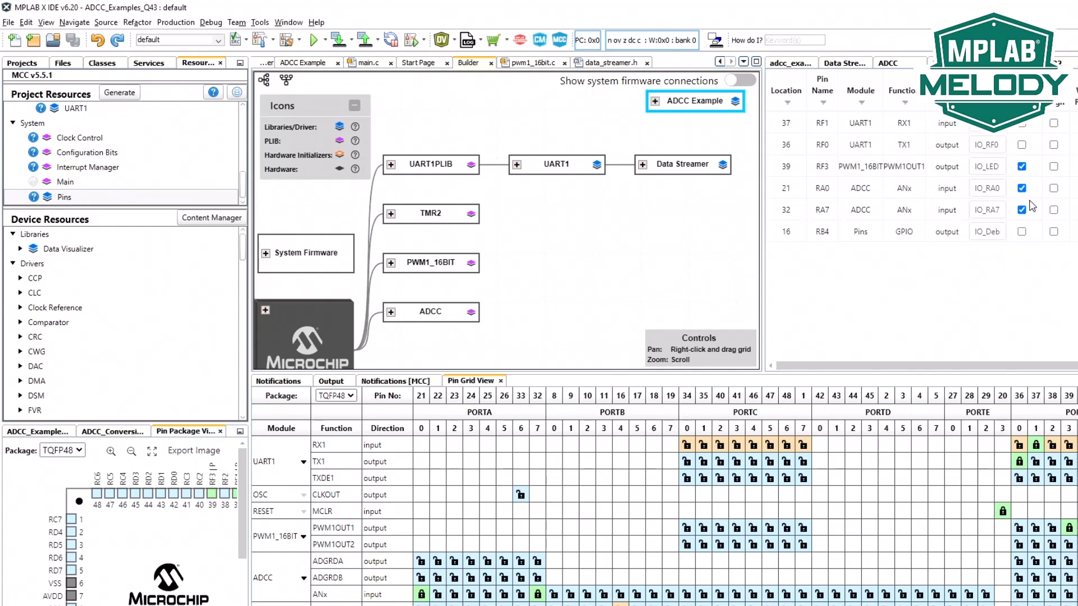
# With RF3 routed to PWM1OUT1 as IO_LED, switch back toward the PWM reference page
pyautogui.press('alt+tab')
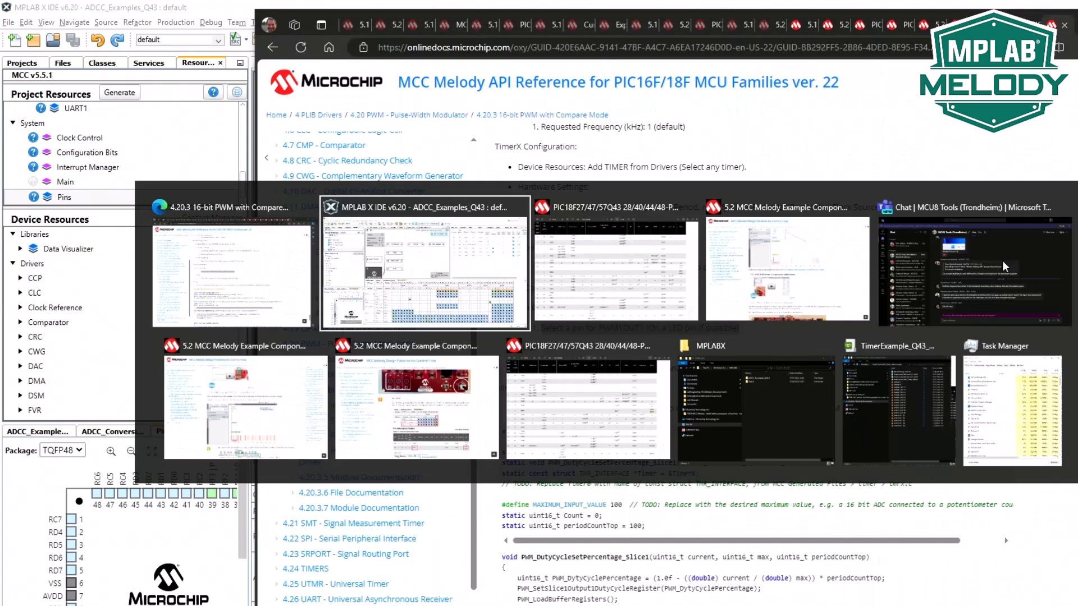
# Bring the PWM reference forward to the Pins step: uncheck Analog and name PWM1OUT1 IO_PWM
pyautogui.click(424, 269)
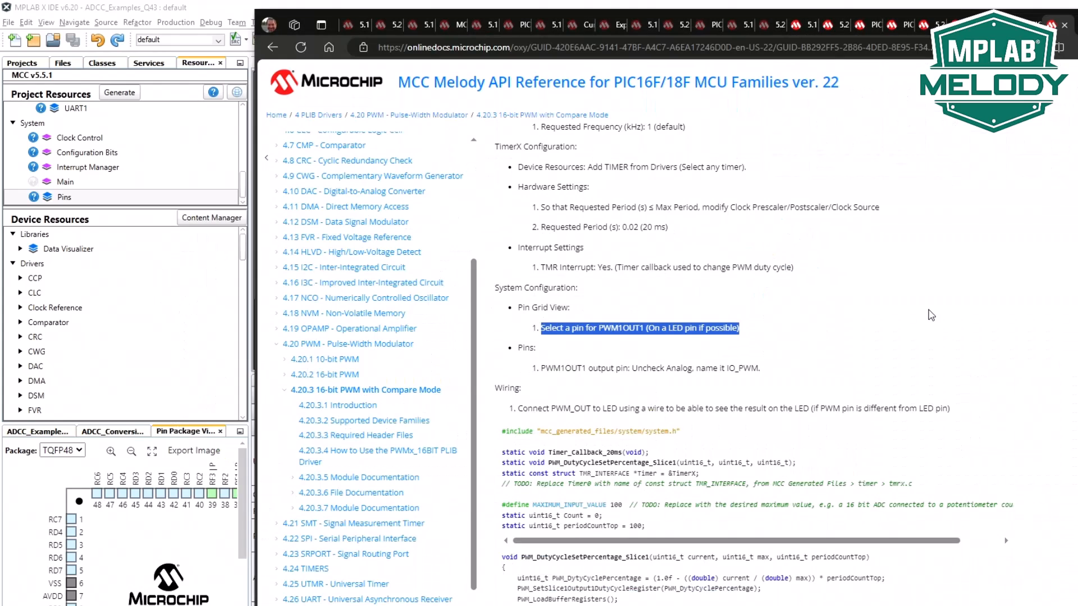
pyautogui.scroll(-3)
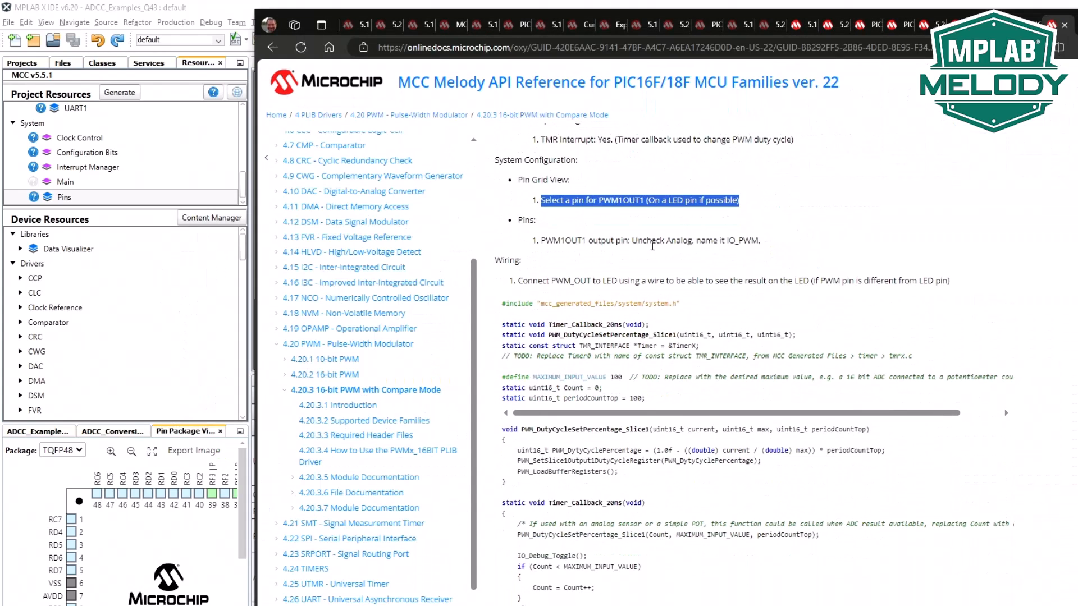
pyautogui.moveTo(786, 262)
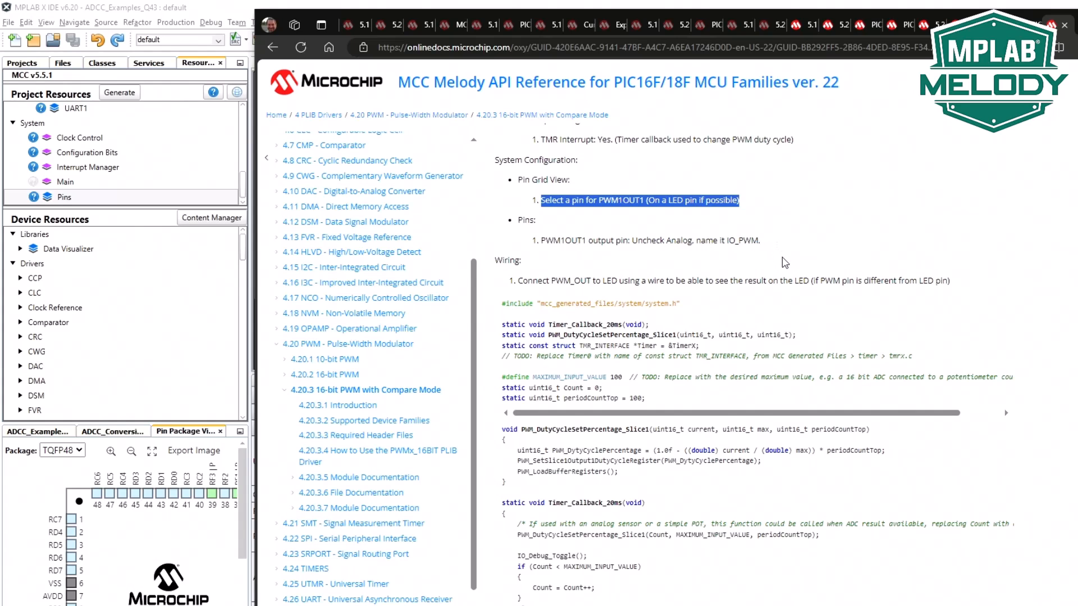
pyautogui.moveTo(217, 6)
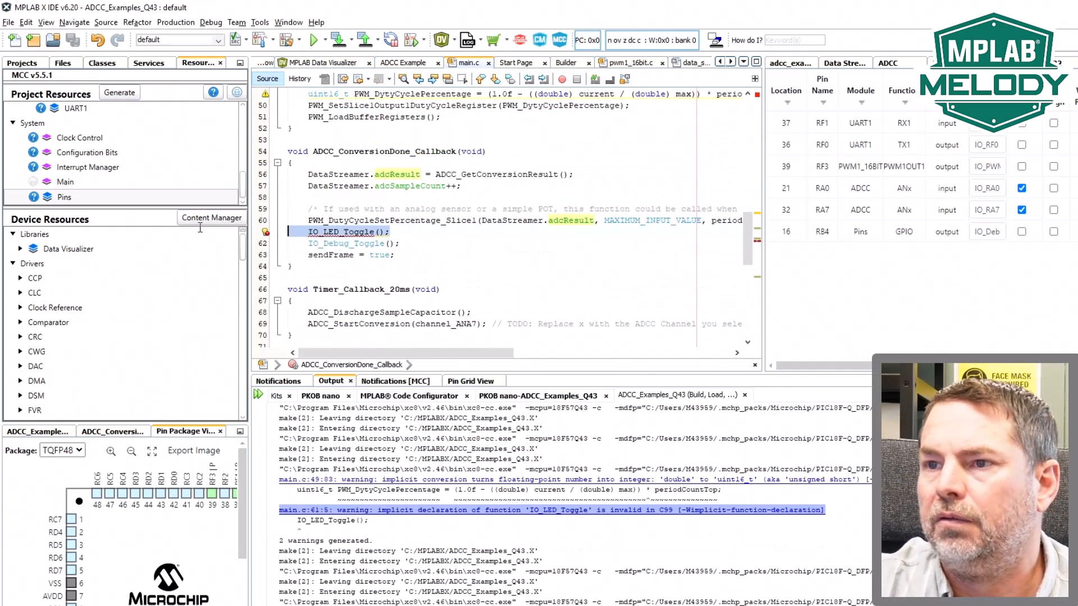
# Remove the IO_LED_Toggle(); call from the ADC callback and show the live Data Visualizer plot
pyautogui.press('Delete')
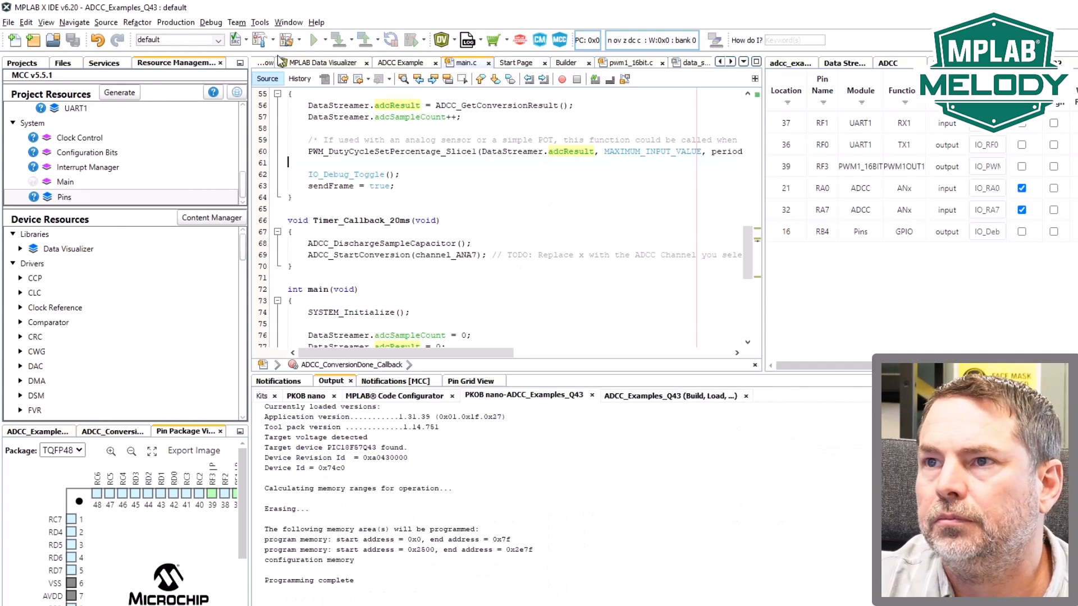
pyautogui.click(320, 63)
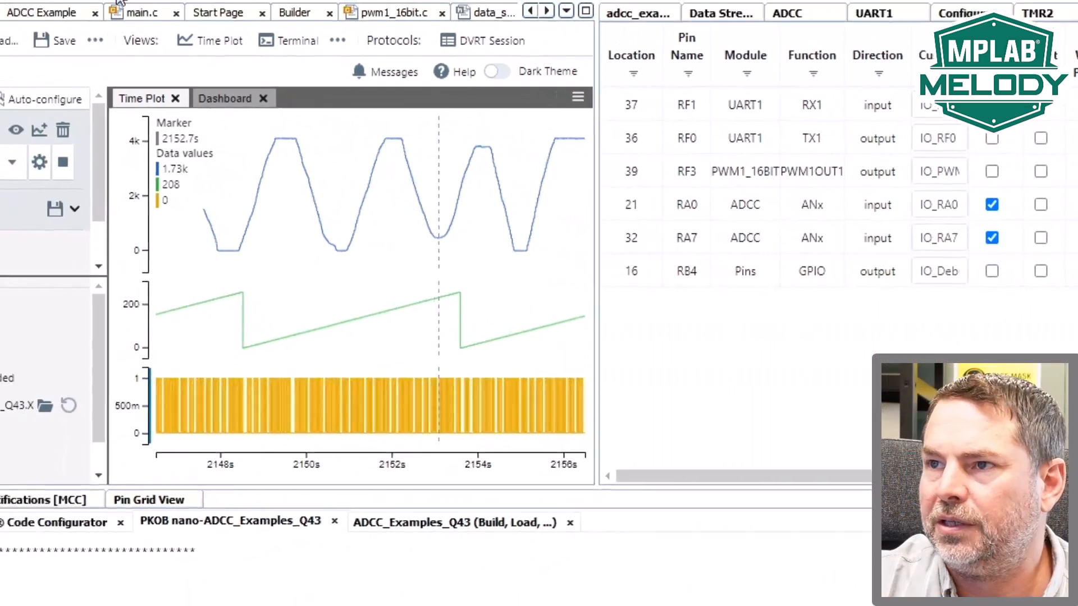
# Return to main.c and review PWM_DutyCycleSetPercentage_Slice1 and the toggle-free ADC callback
pyautogui.click(141, 13)
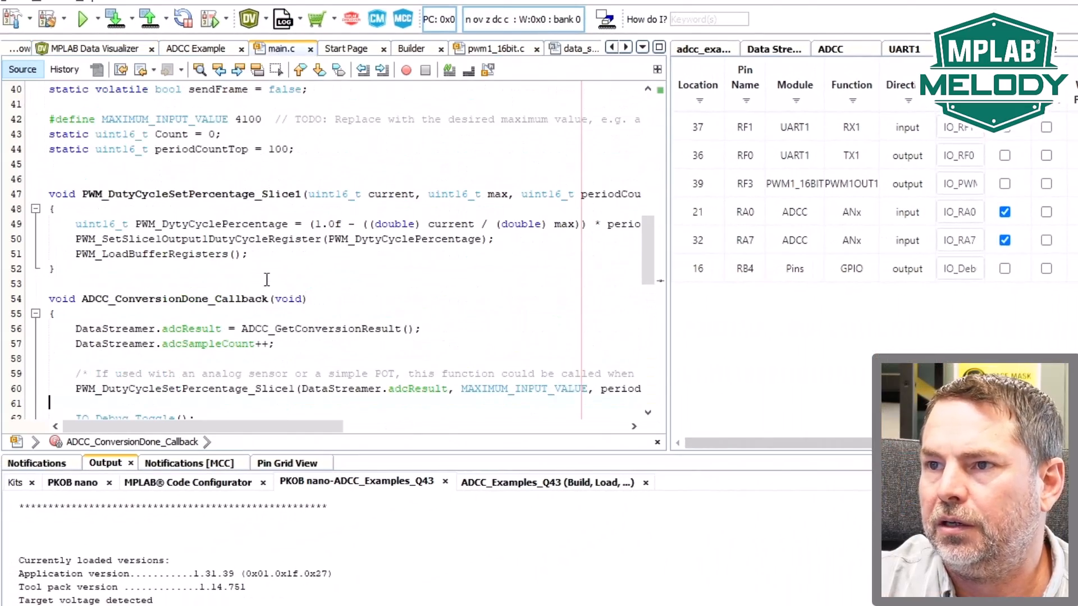
pyautogui.scroll(-3)
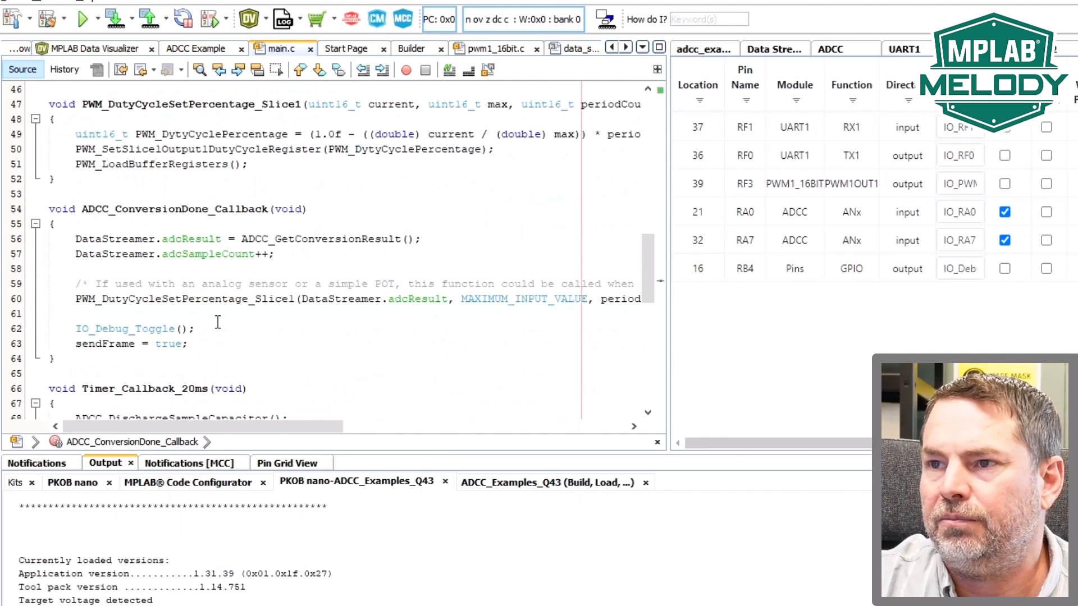
pyautogui.scroll(3)
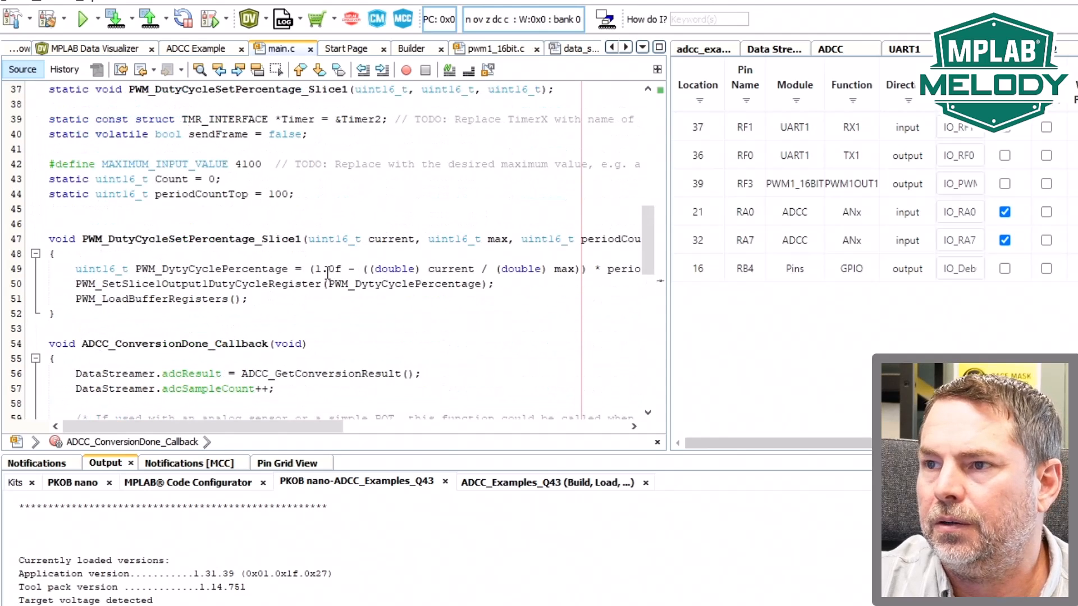